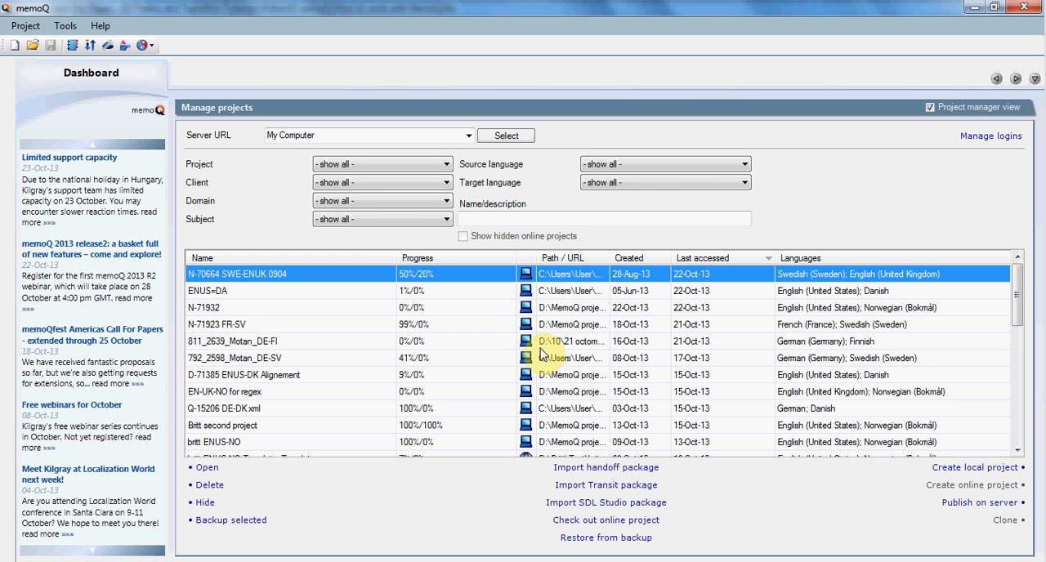
mouse_move(554, 357)
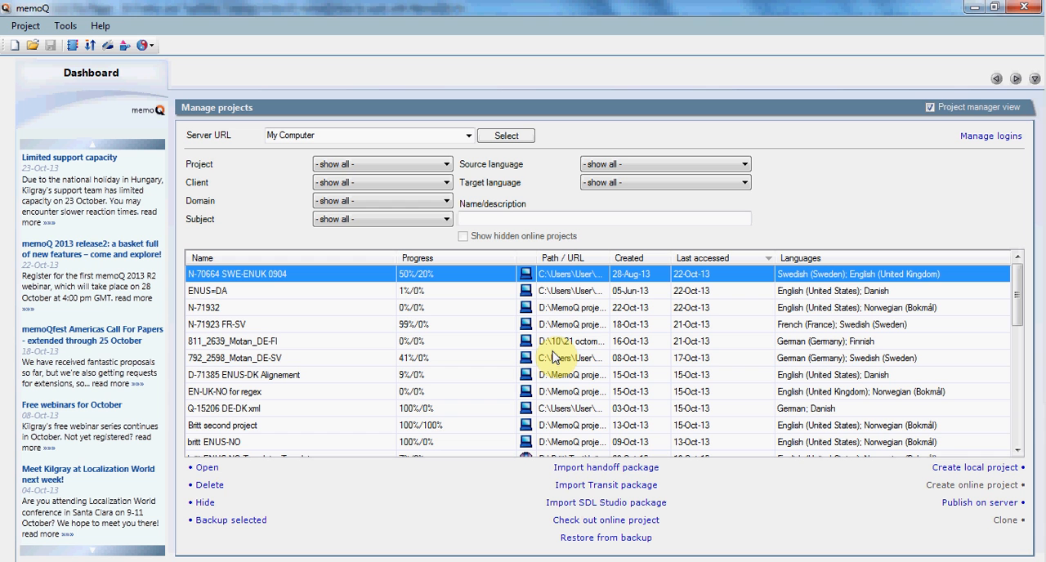
mouse_move(716, 538)
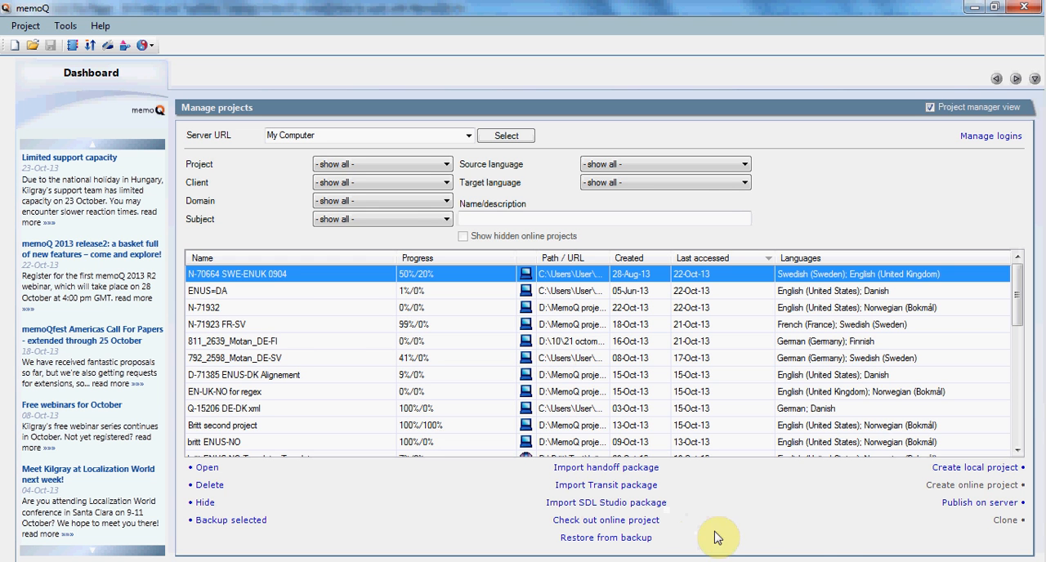
mouse_move(964, 485)
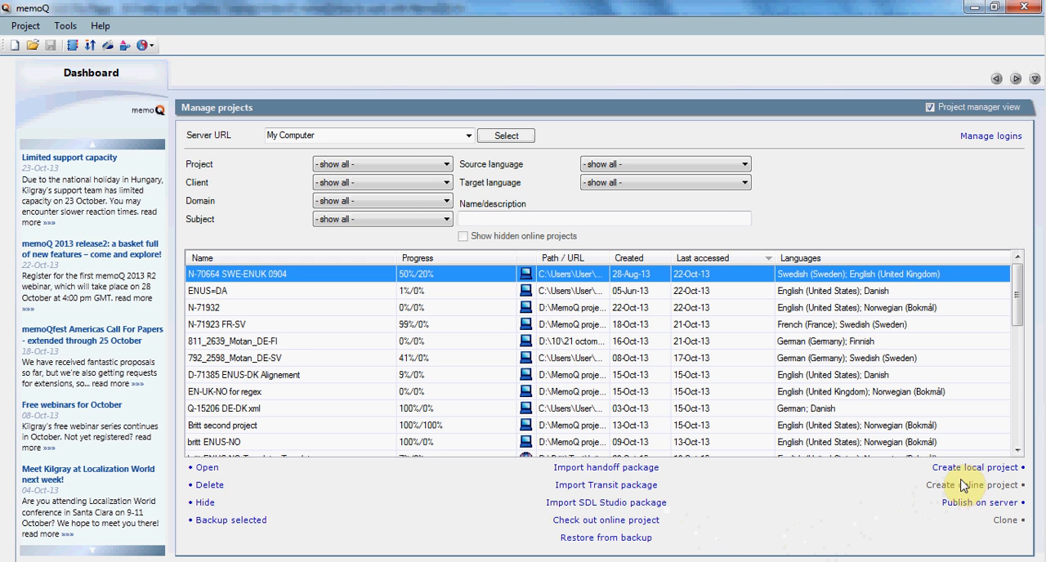
mouse_move(960, 471)
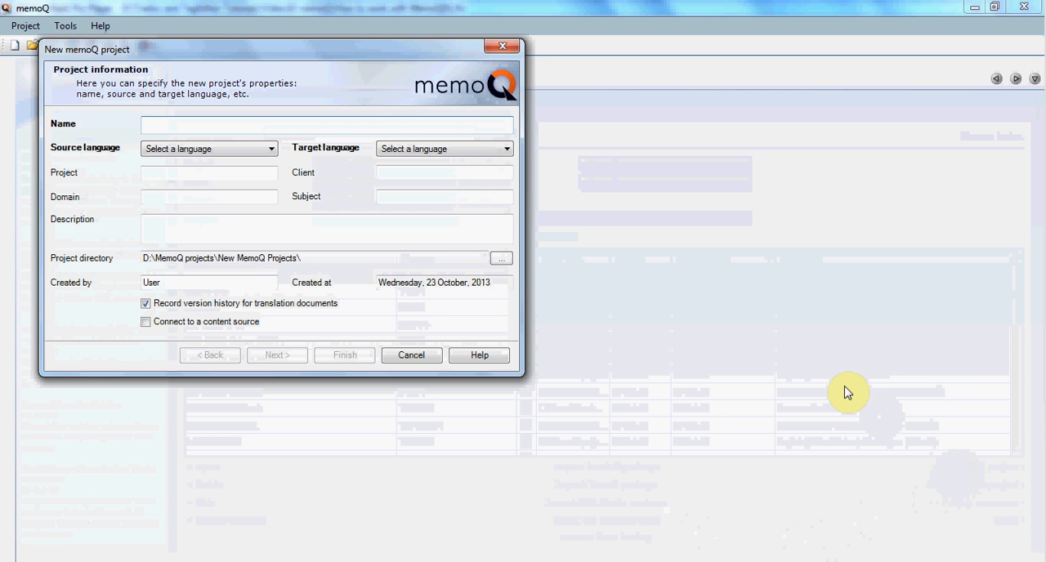
- Name the project Project01, with English (United Kingdom) as source and Danish as target
text(Pr)
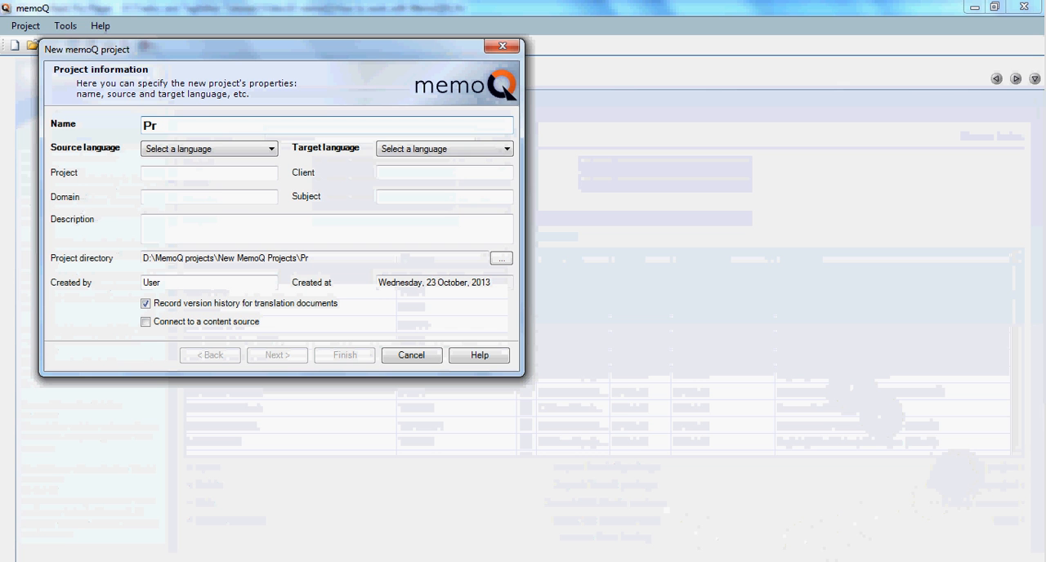
text(oject0)
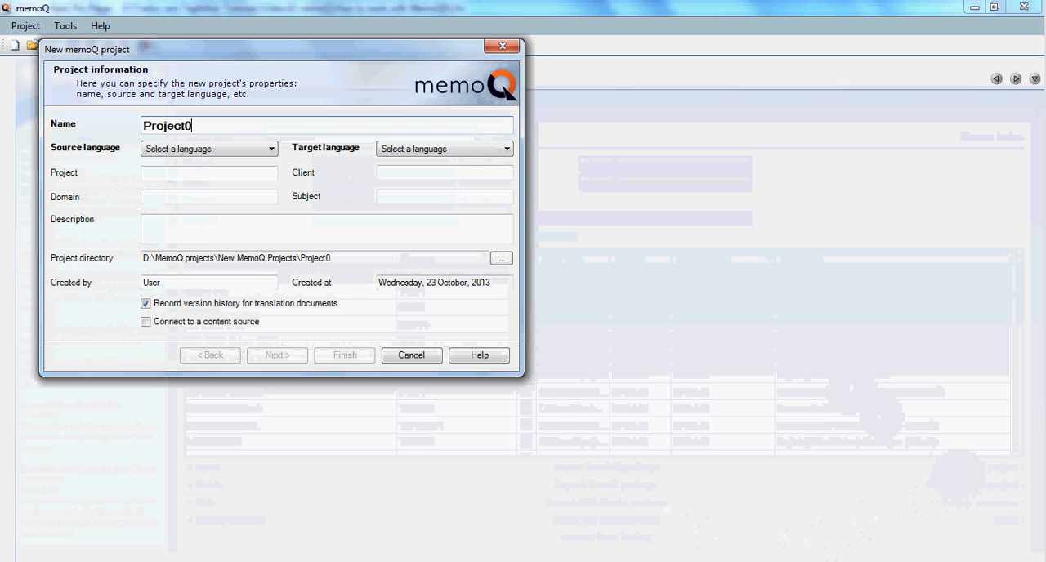
text(1)
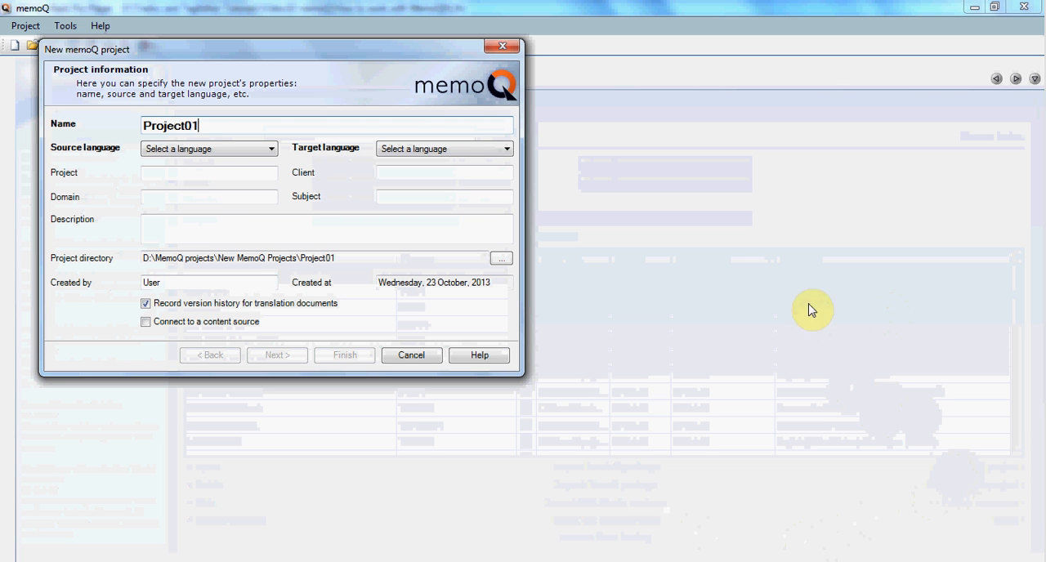
click(271, 148)
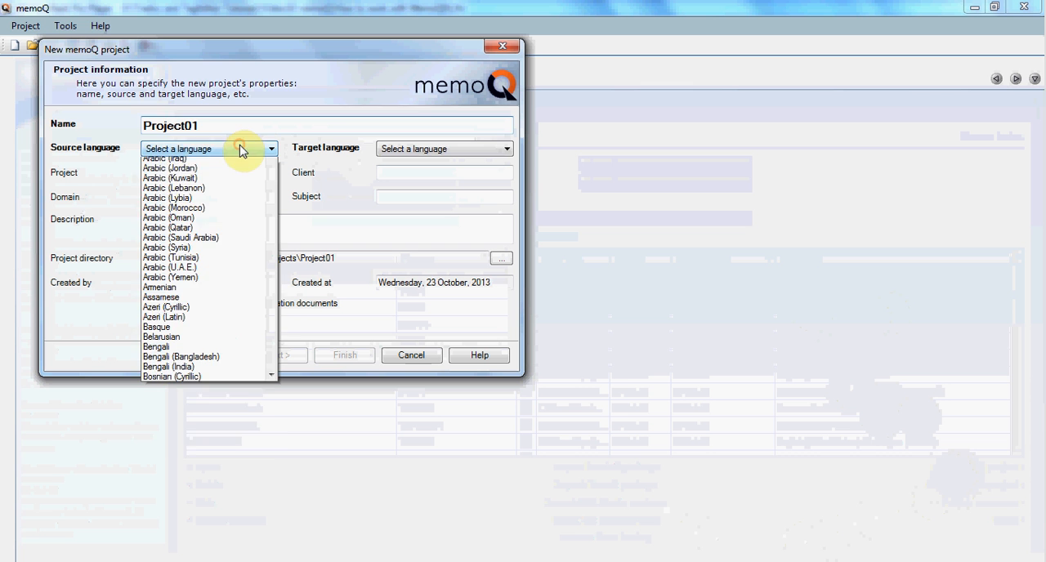
scroll(up, 3)
text(English)
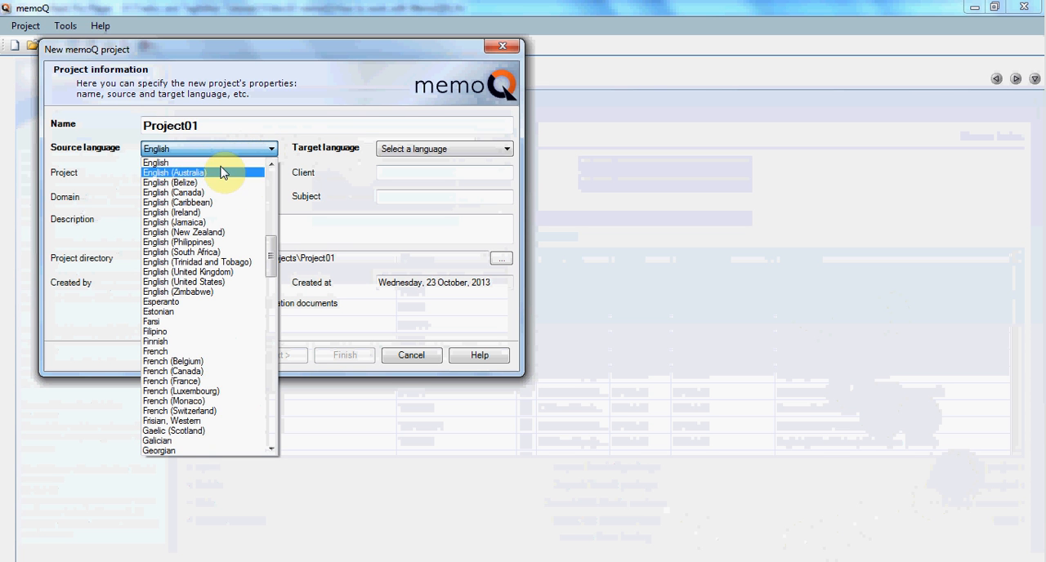
mouse_move(192, 162)
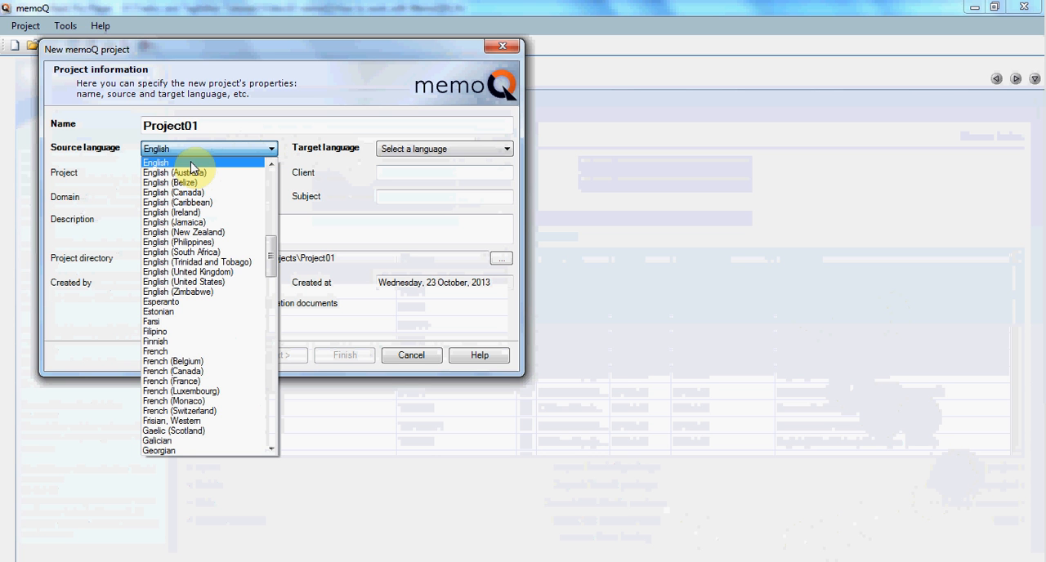
mouse_move(196, 261)
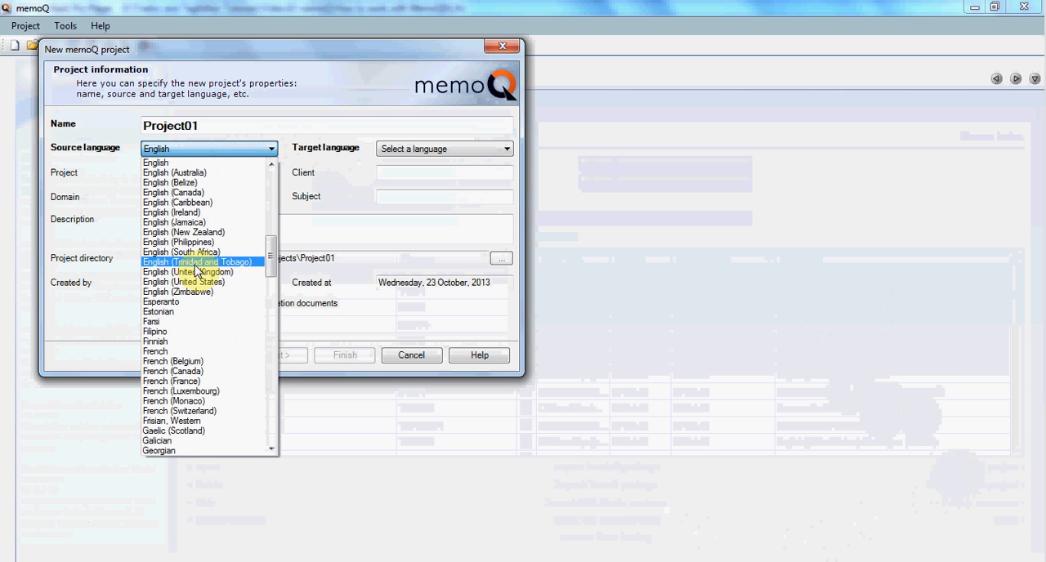
click(188, 271)
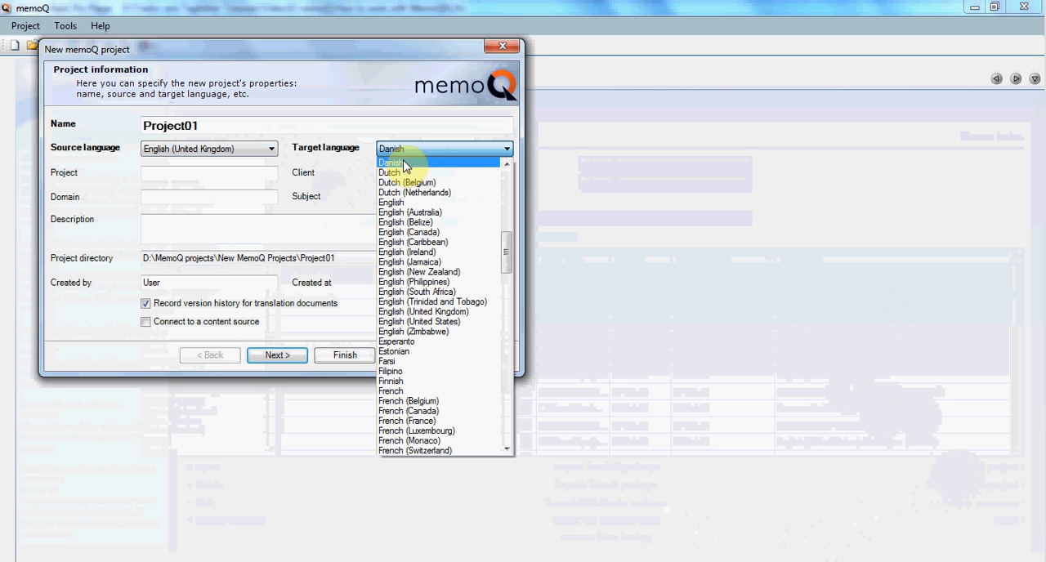
click(390, 162)
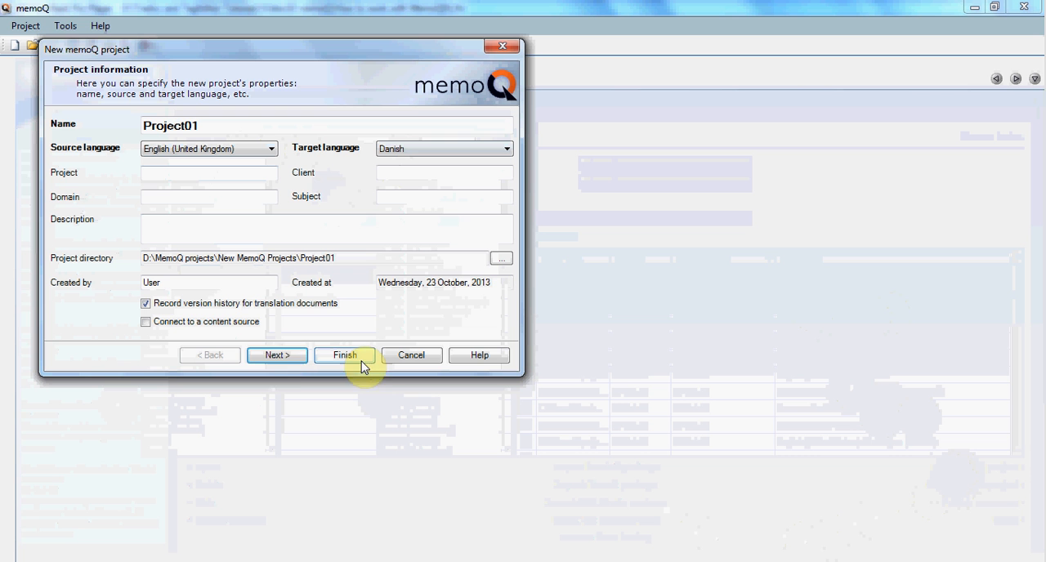
mouse_move(277, 355)
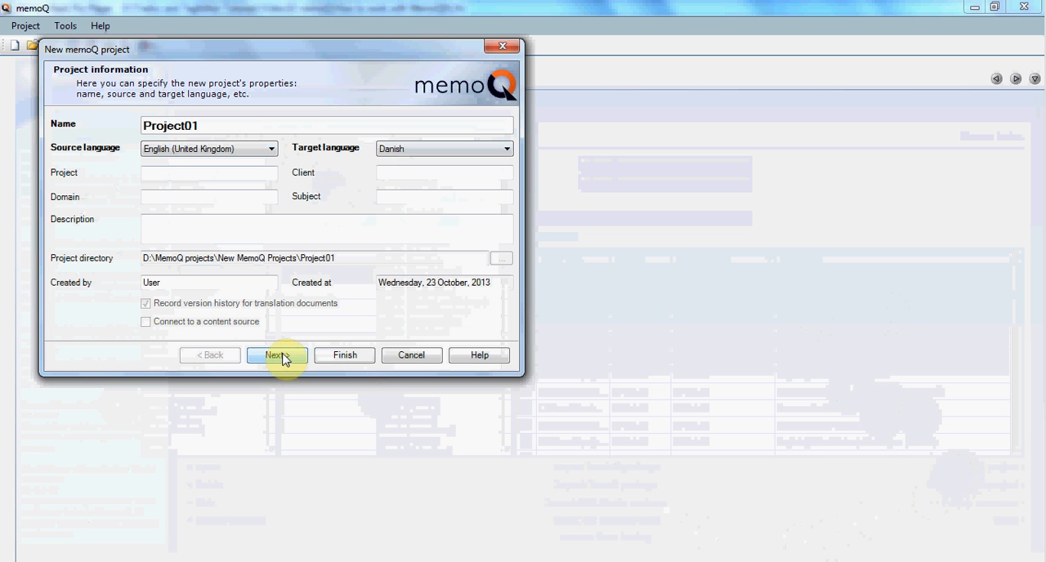
- Import the EvoTorque Operator's Manual .docx as the project's translation document
click(276, 355)
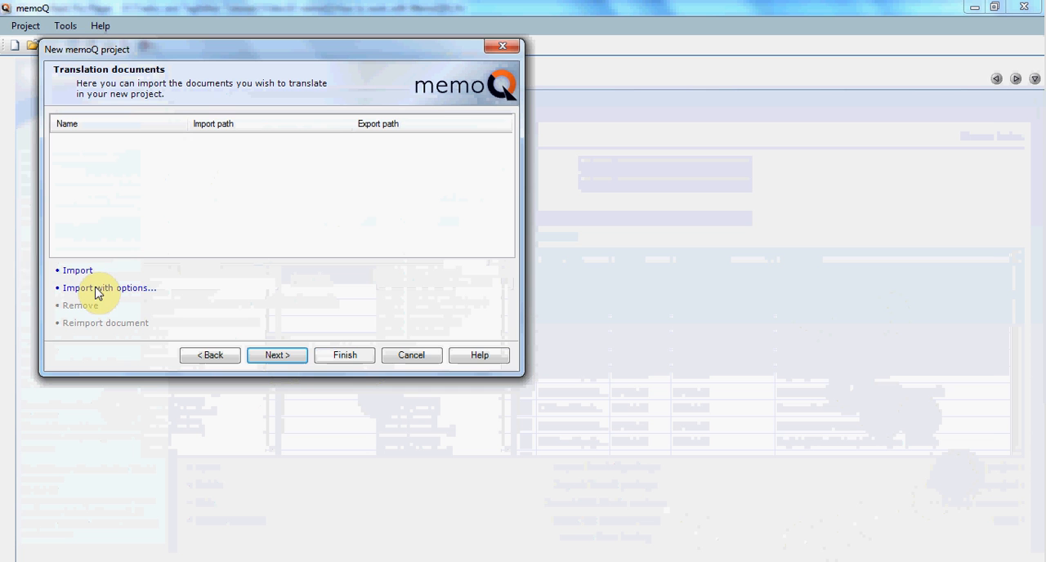
click(76, 270)
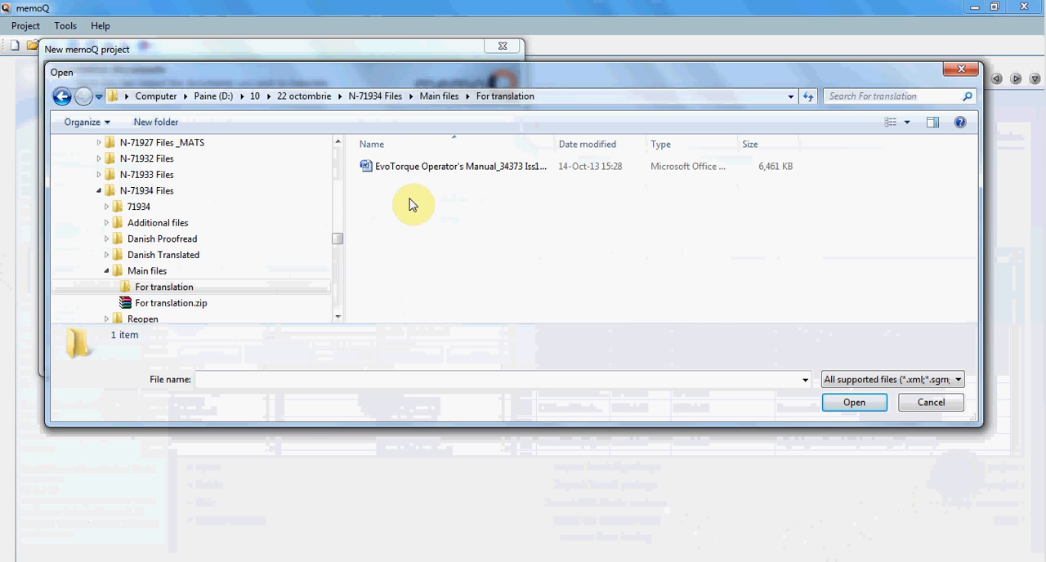
click(456, 166)
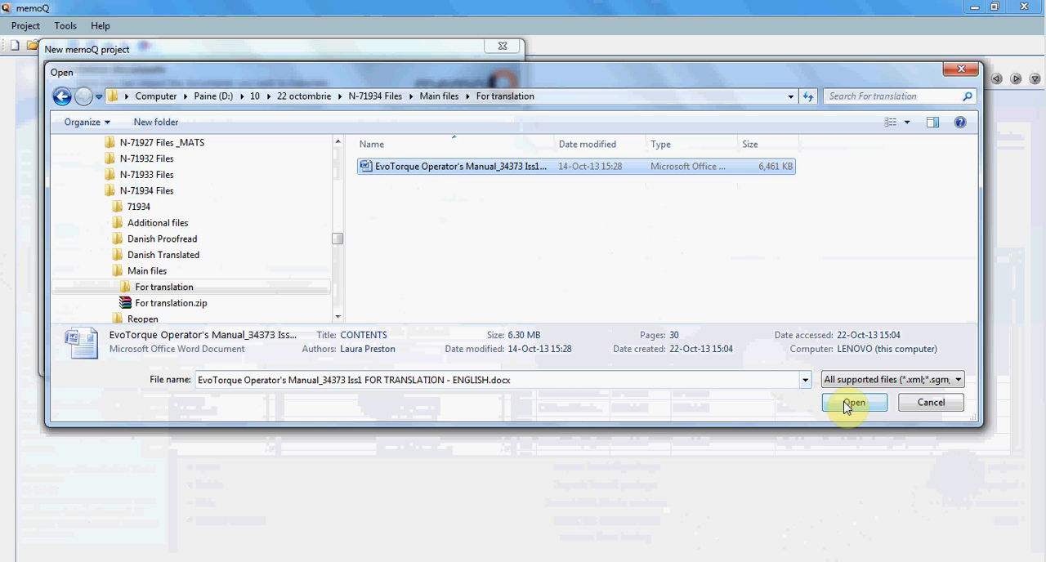
click(853, 402)
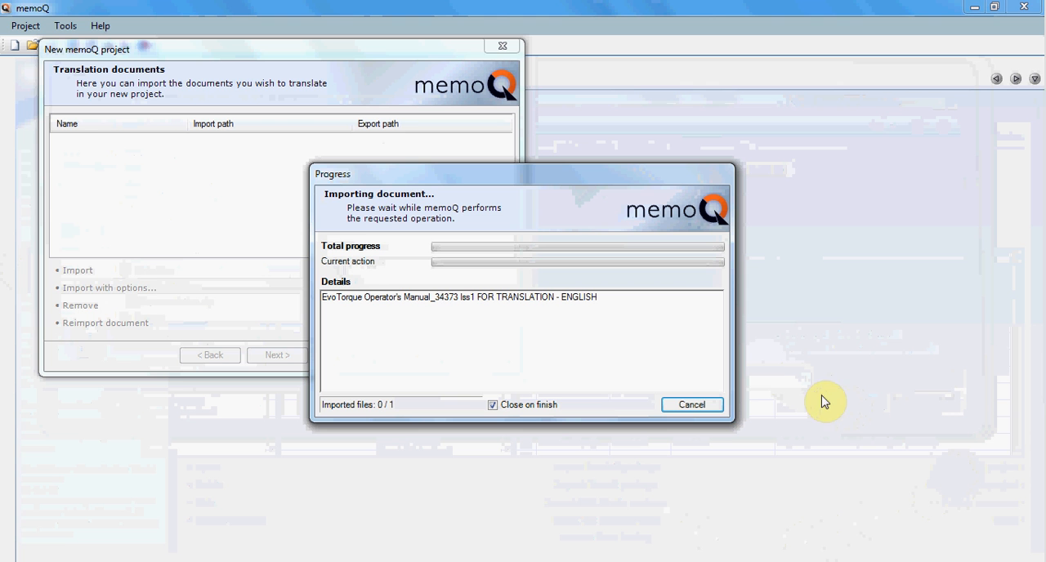
mouse_move(689, 348)
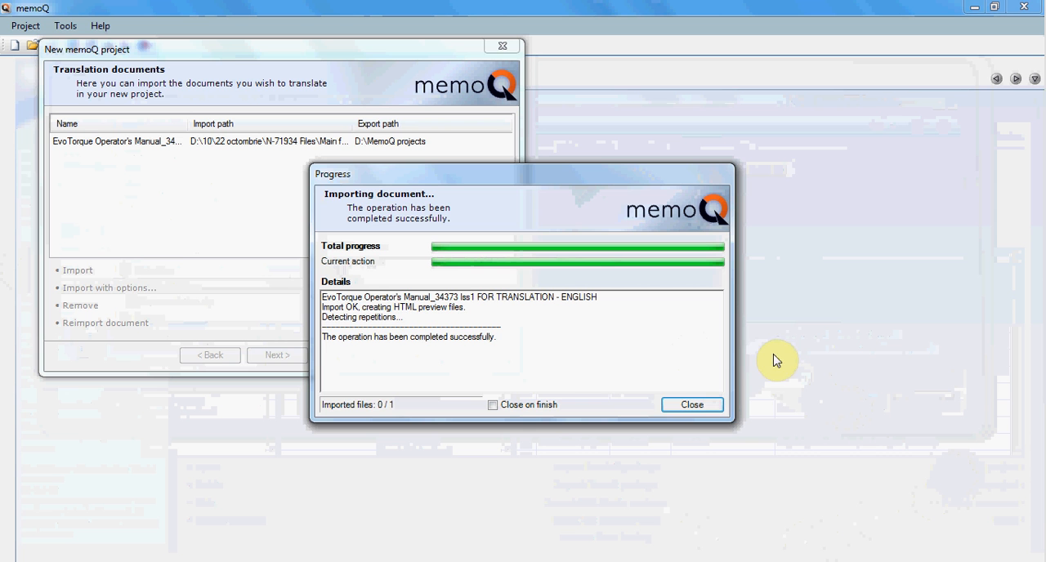
click(691, 404)
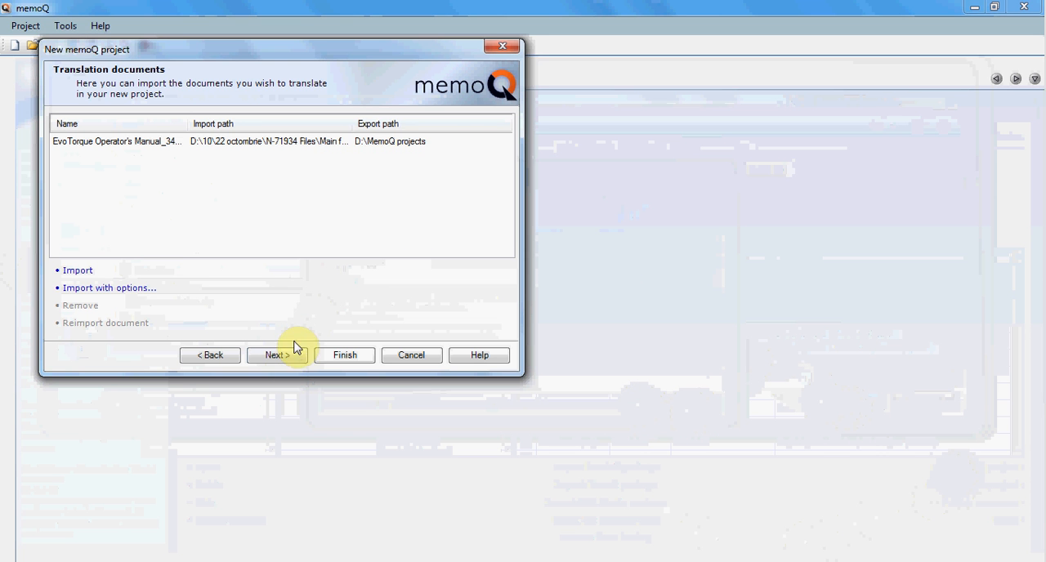
click(276, 355)
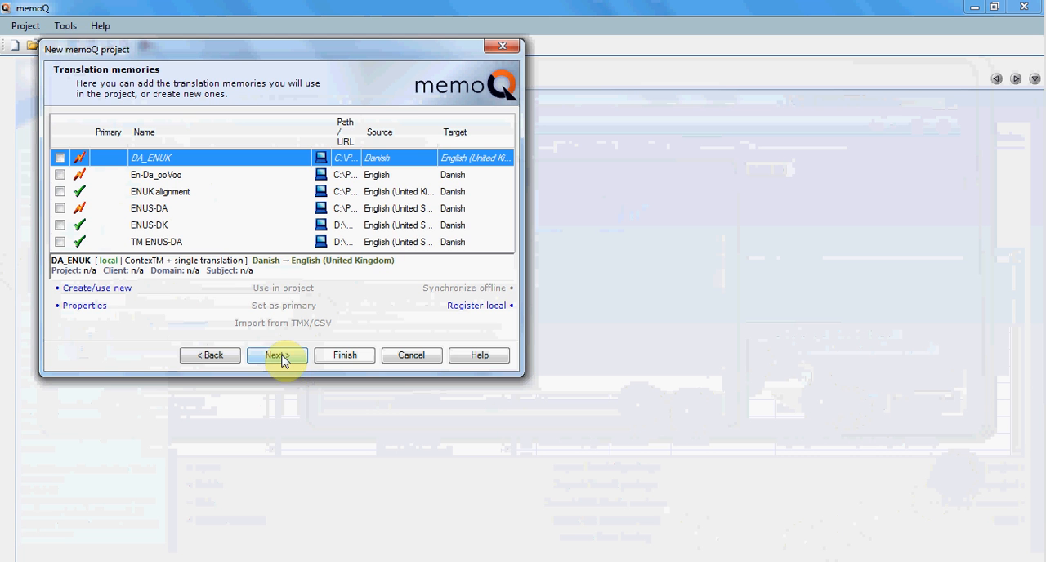
mouse_move(117, 295)
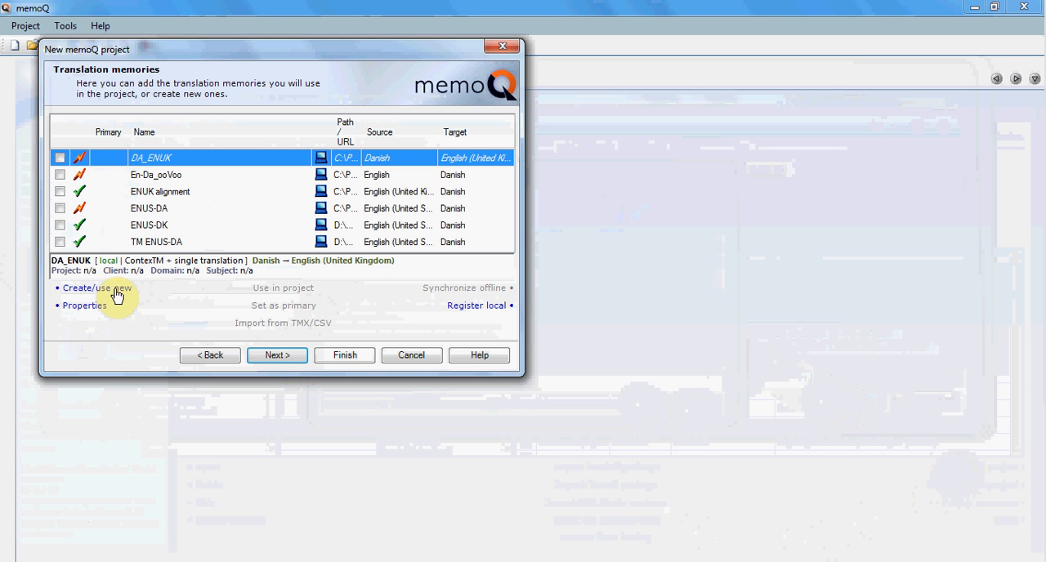
- Create a new translation memory named ENUK-DA and keep it as primary
click(96, 287)
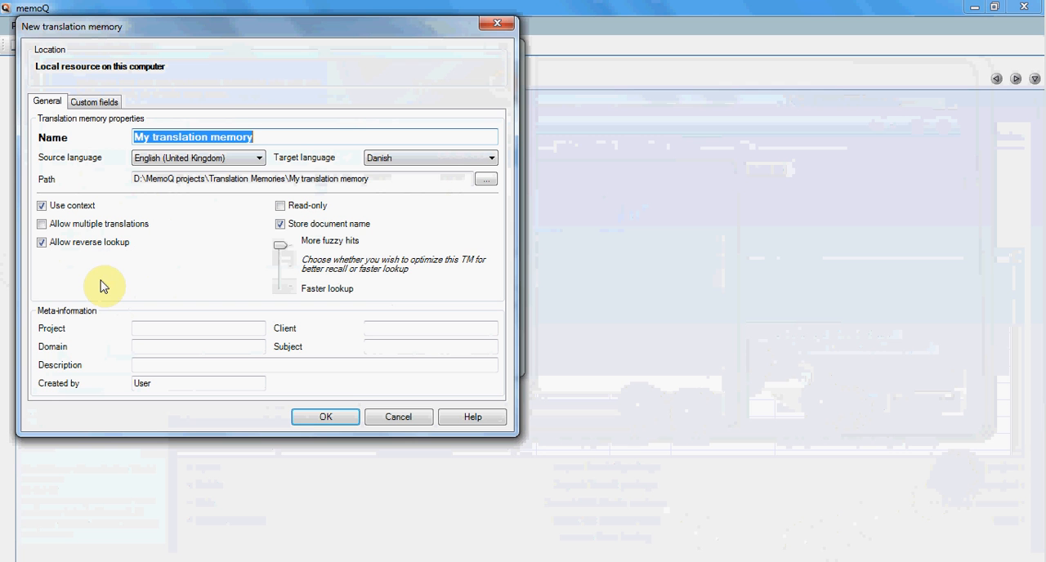
text(EN)
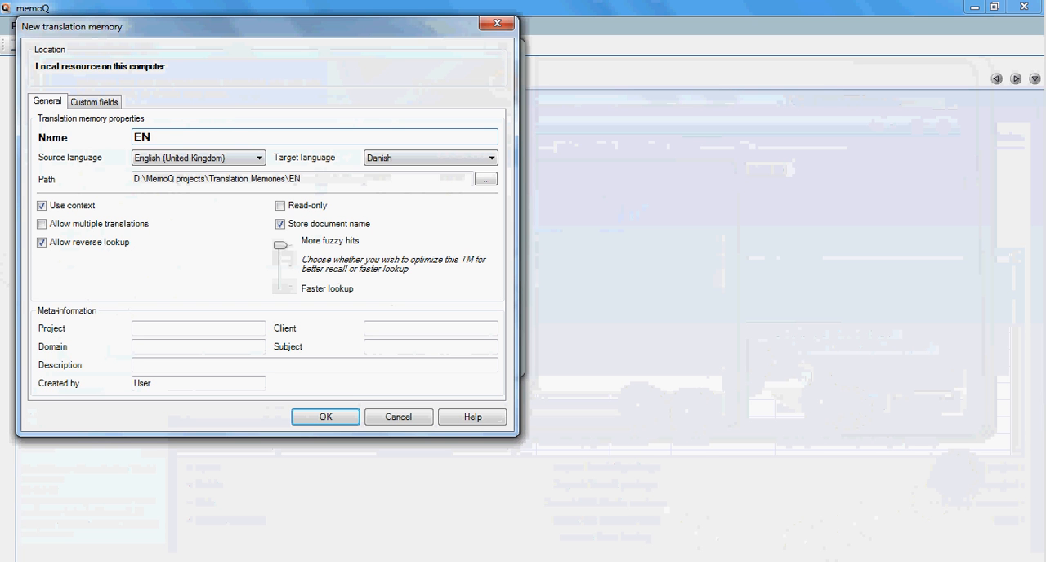
text(UK)
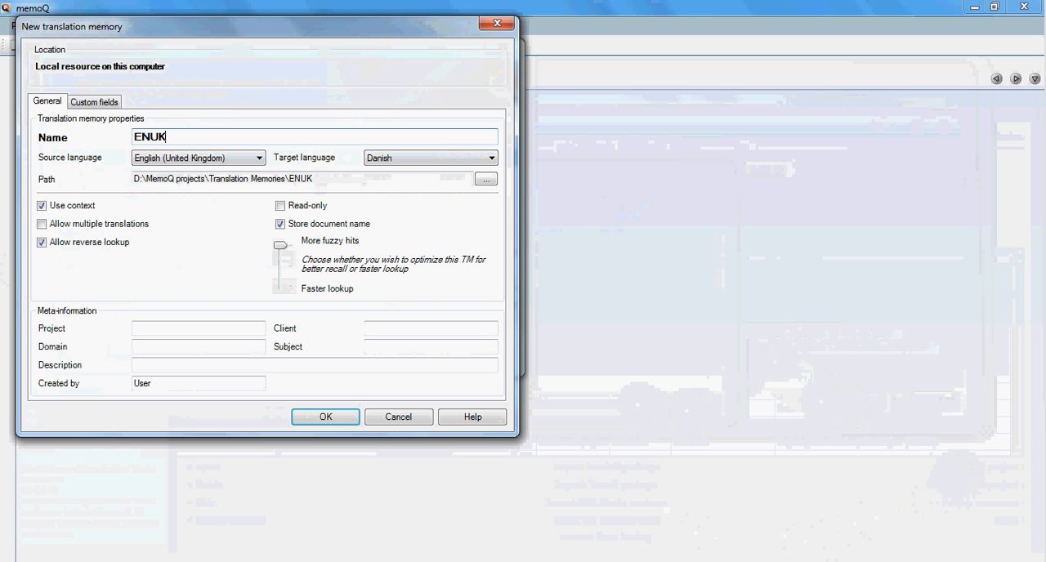
text(-DA)
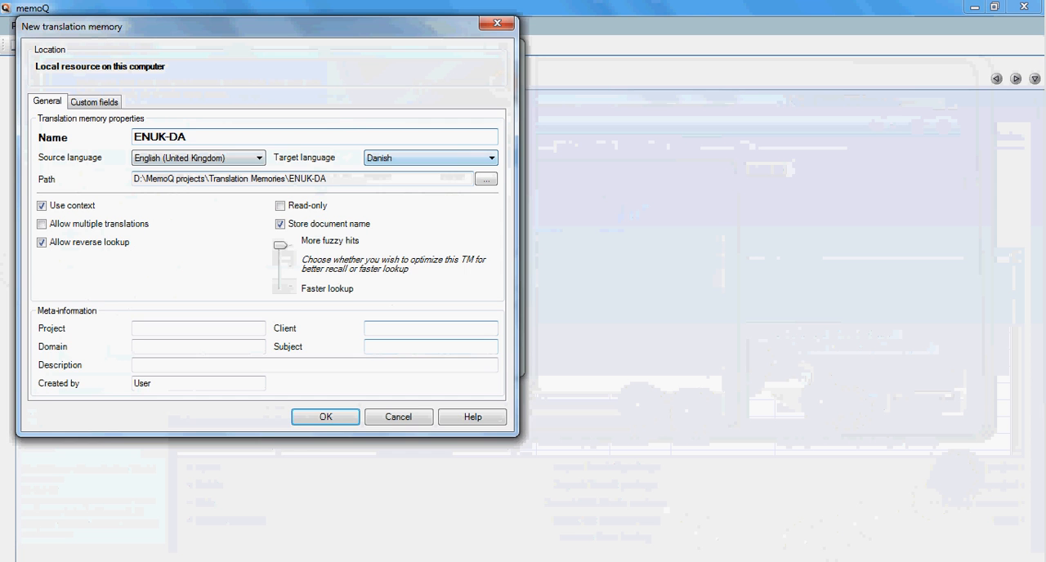
click(325, 416)
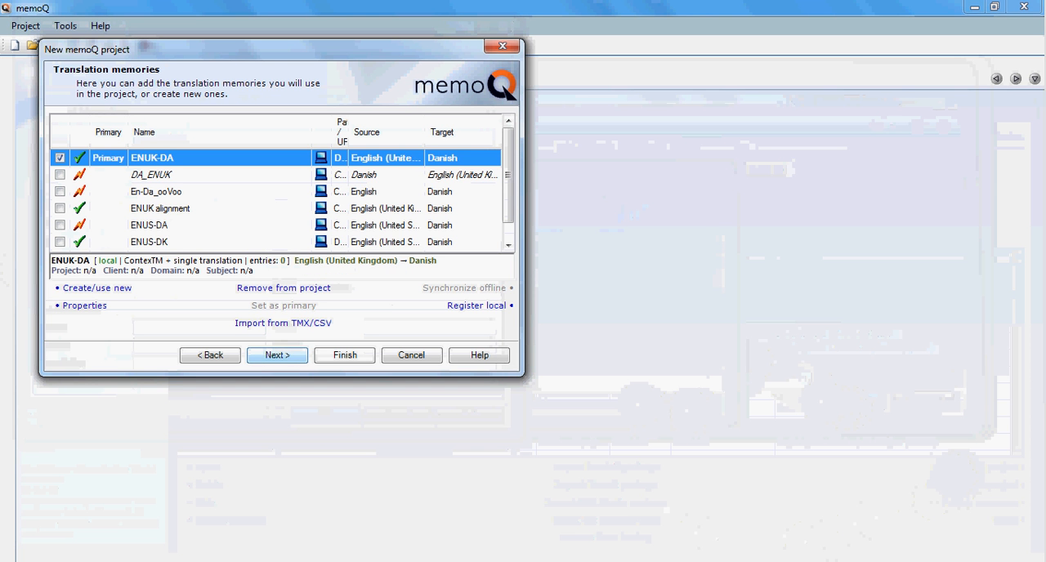
click(276, 354)
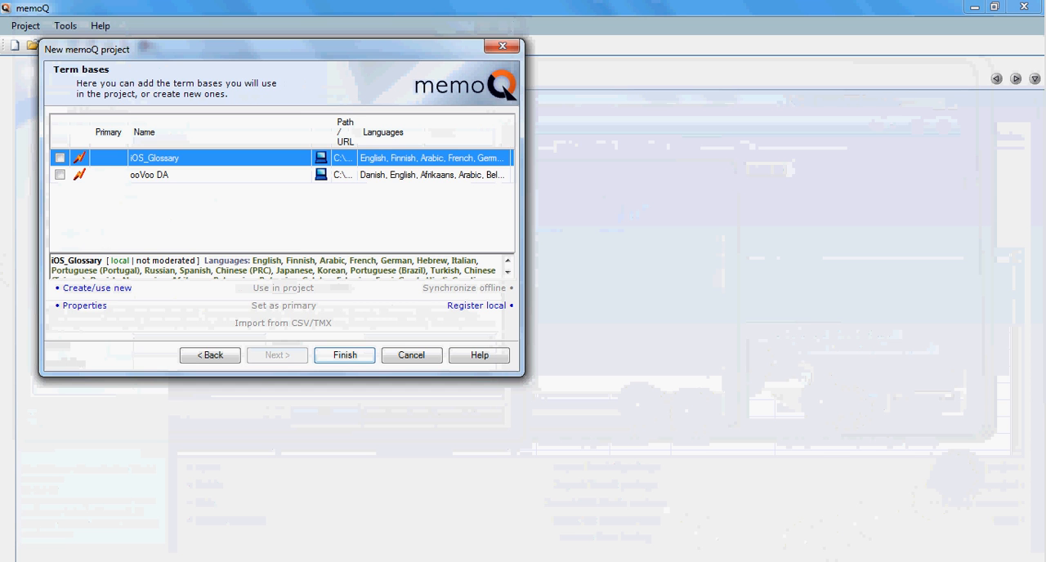
- Finish the project wizard without adding any term bases
click(344, 355)
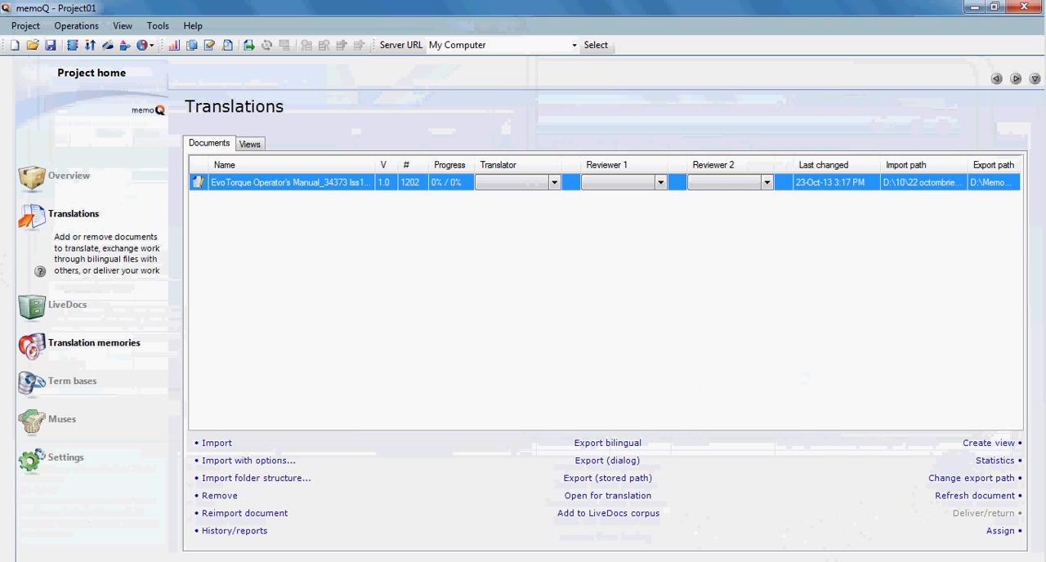
- From the project's Translation memories page, start Import from TMX/CSV into ENUK-DA
click(93, 290)
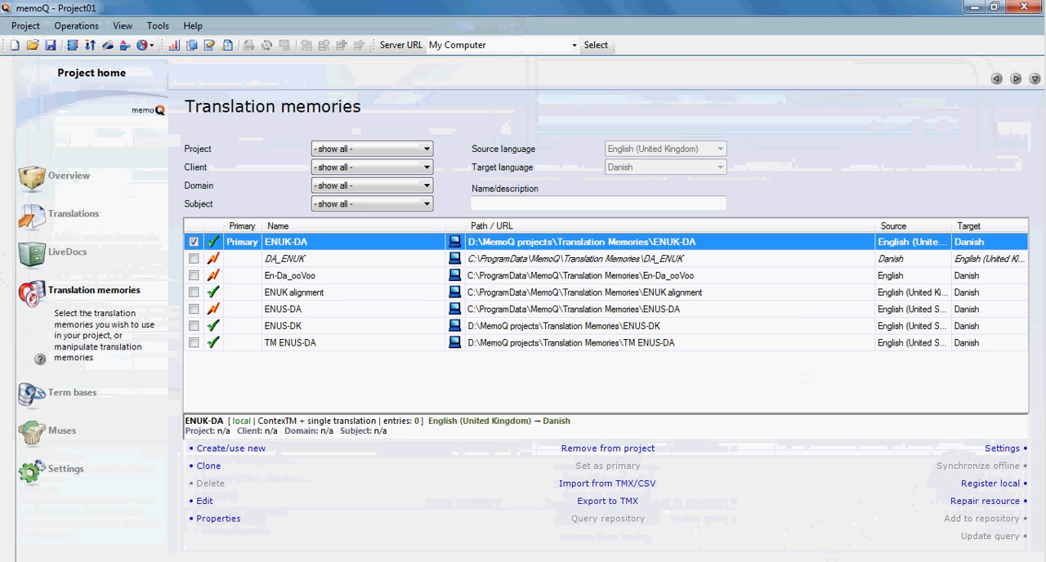
click(607, 483)
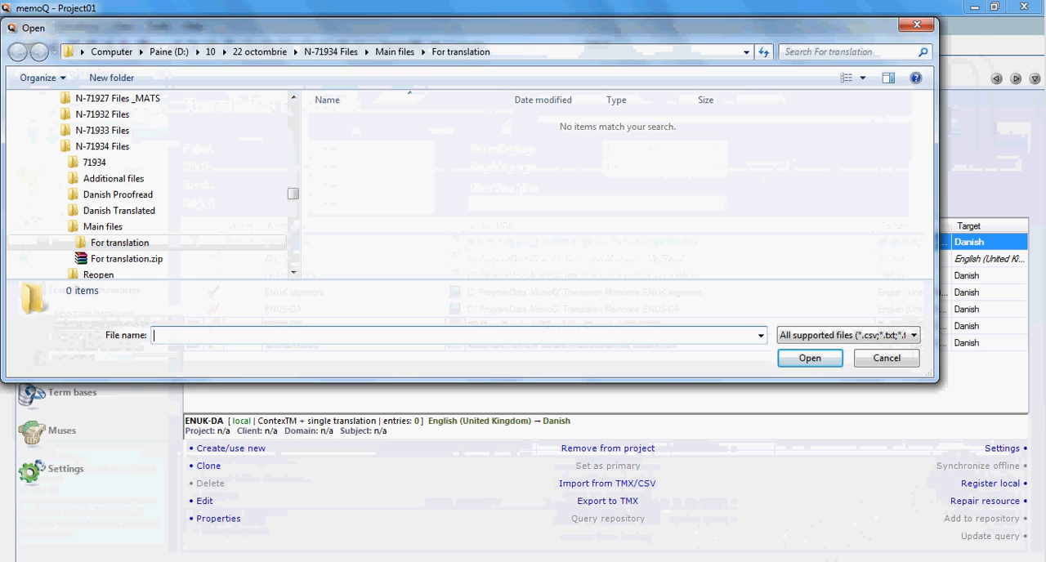
- Import the chosen TMX file into ENUK-DA, accepting the default language settings
click(886, 358)
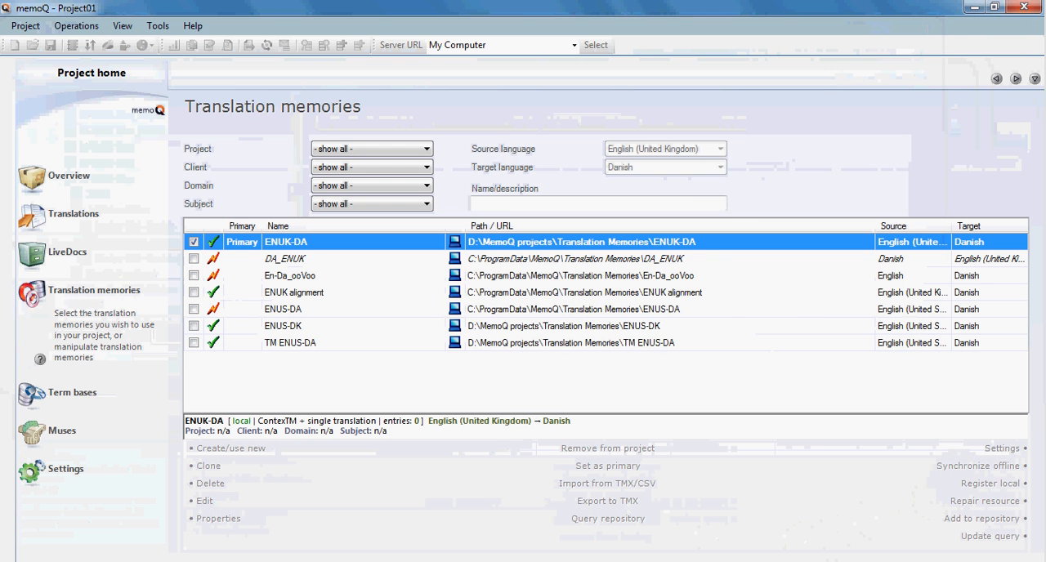
click(607, 483)
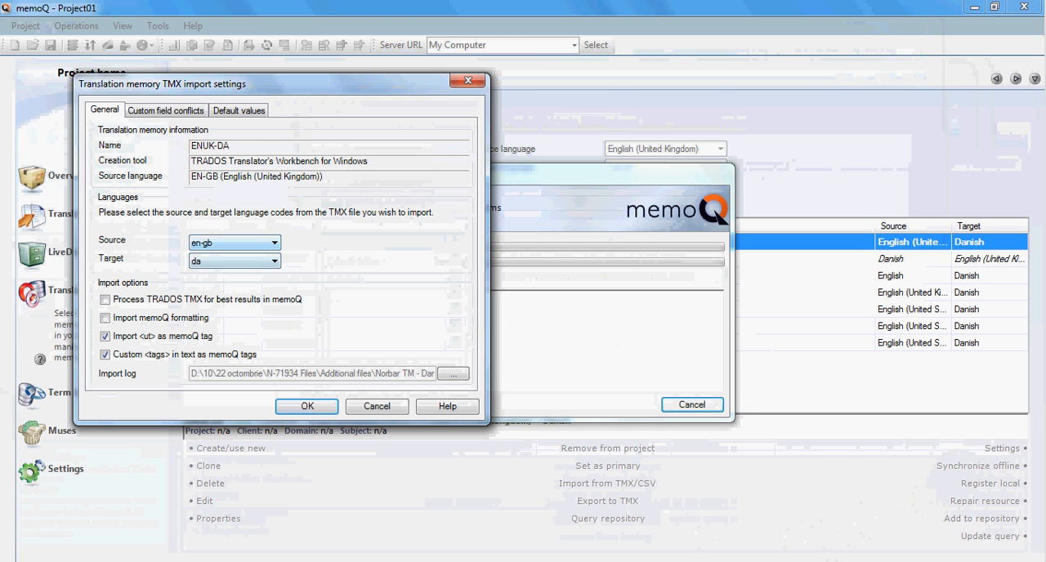
click(306, 406)
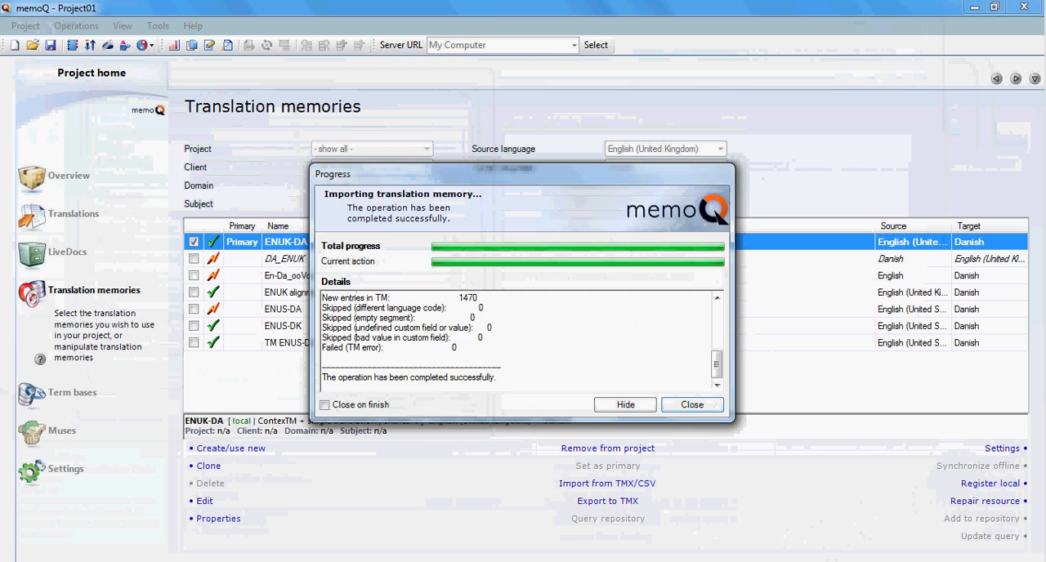
click(691, 404)
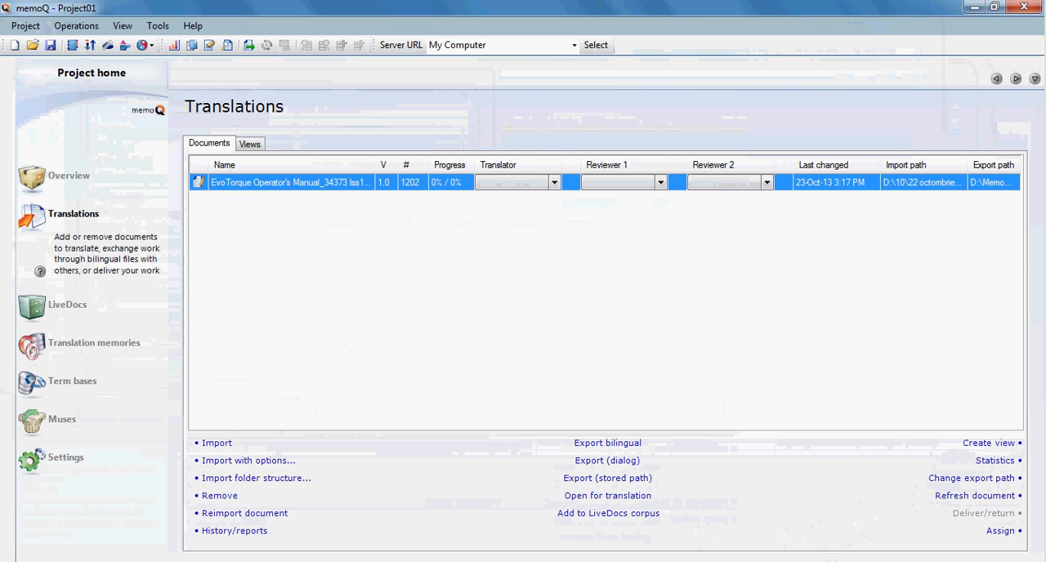
mouse_move(291, 182)
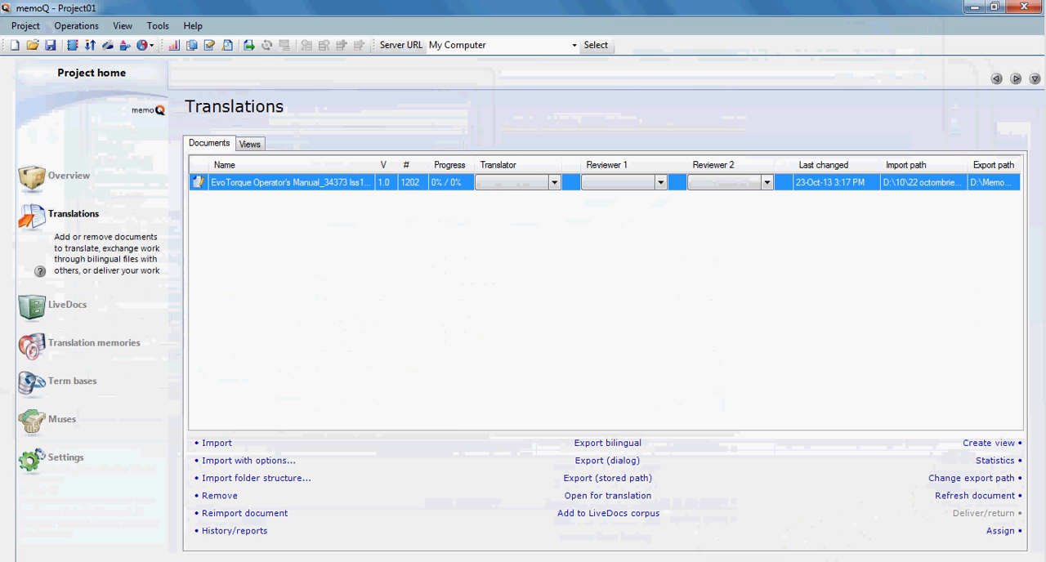
- Open the EvoTorque Operator's Manual in the translation editor from the Translations list
right_click(291, 181)
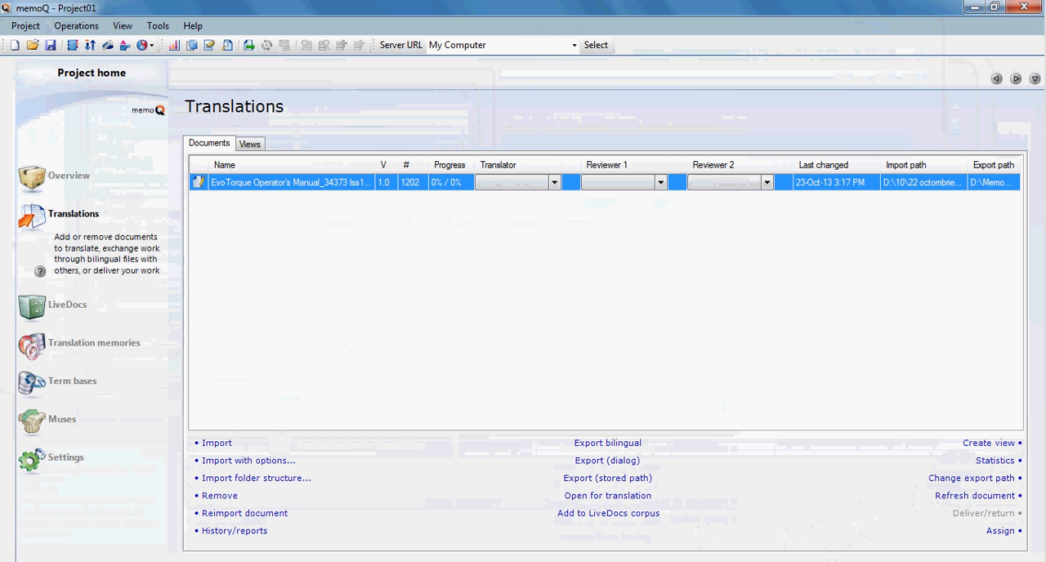
double_click(292, 182)
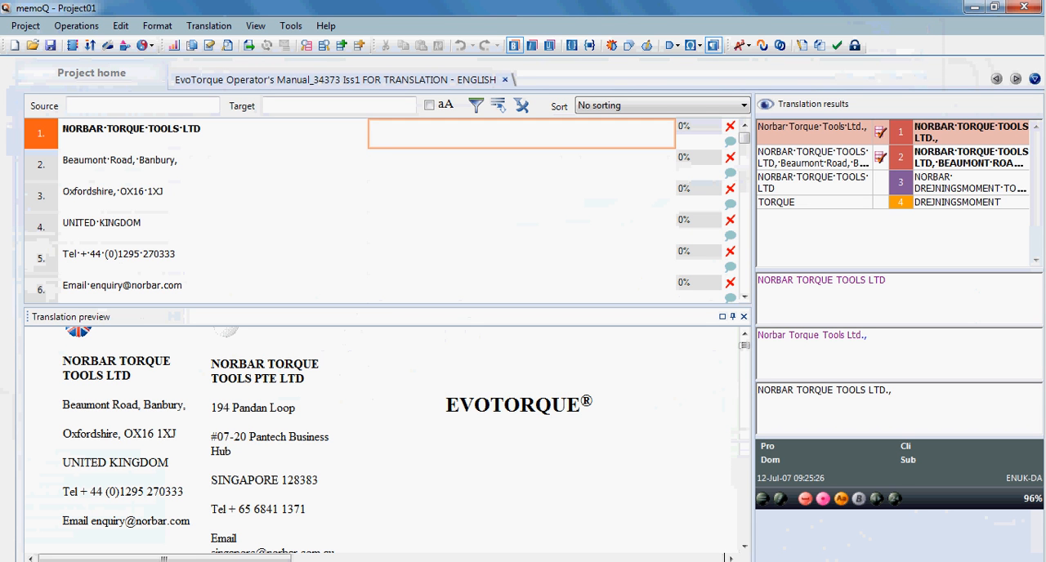
- Move past the Pantech Business Hub address segment and scroll the preview to Safety
click(521, 131)
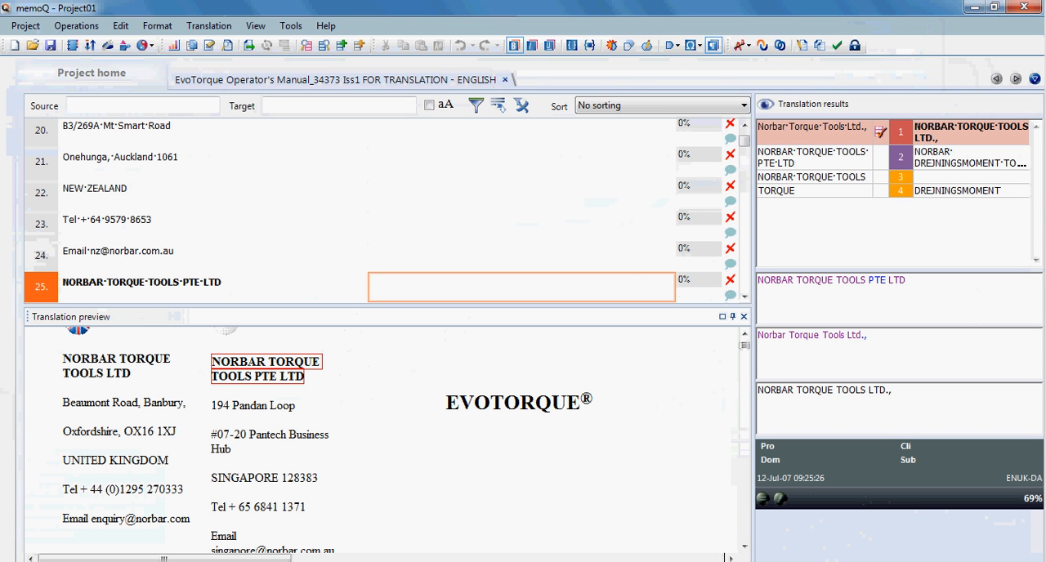
click(522, 287)
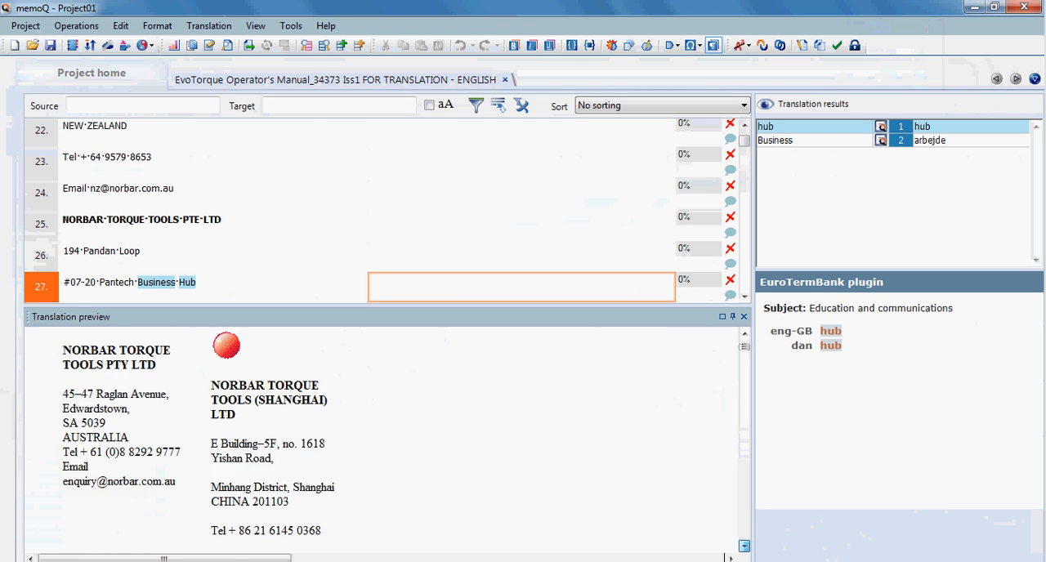
scroll(down, 3)
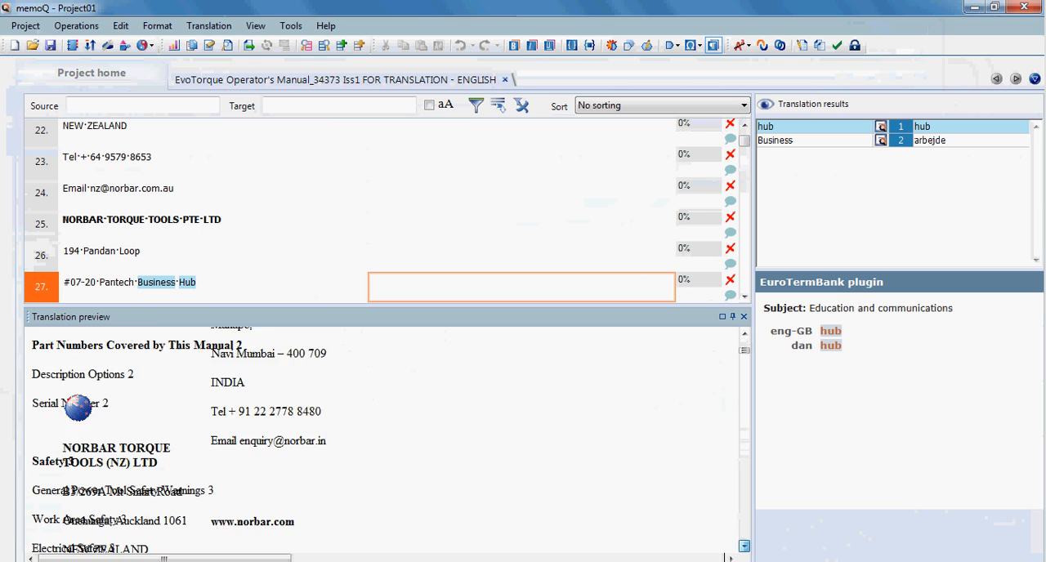
scroll(down, 3)
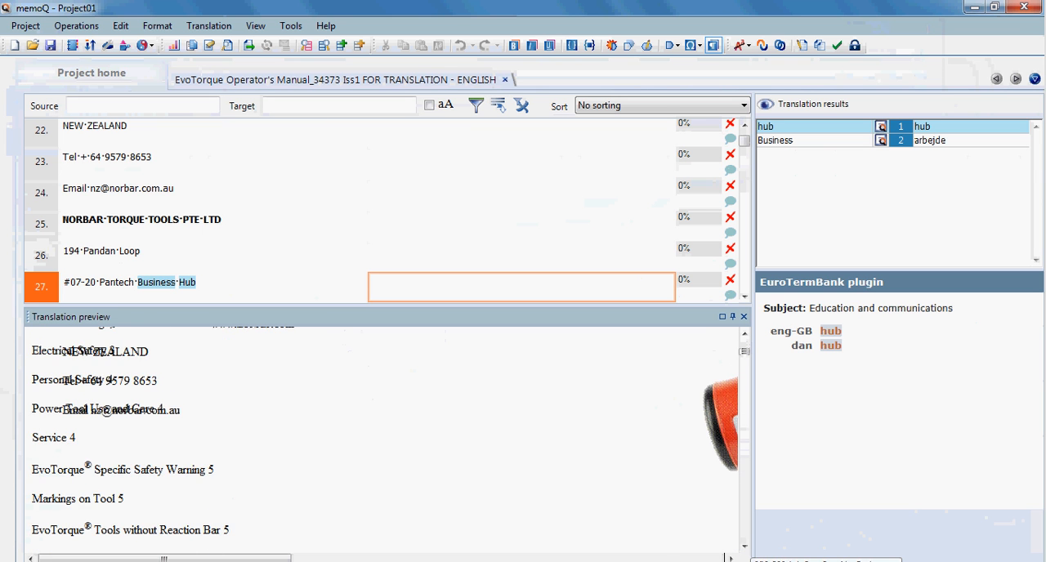
scroll(down, 3)
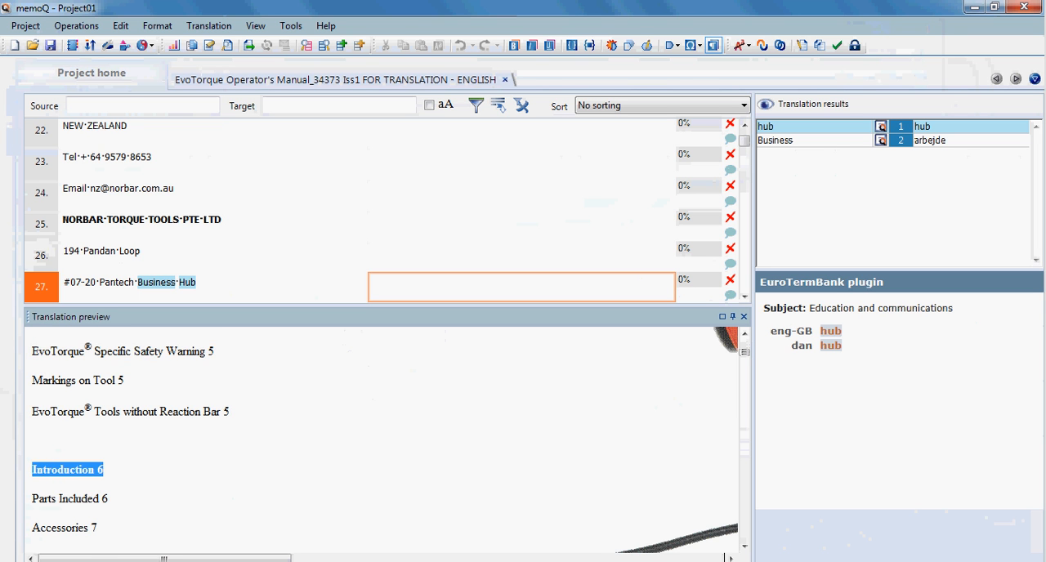
scroll(down, 3)
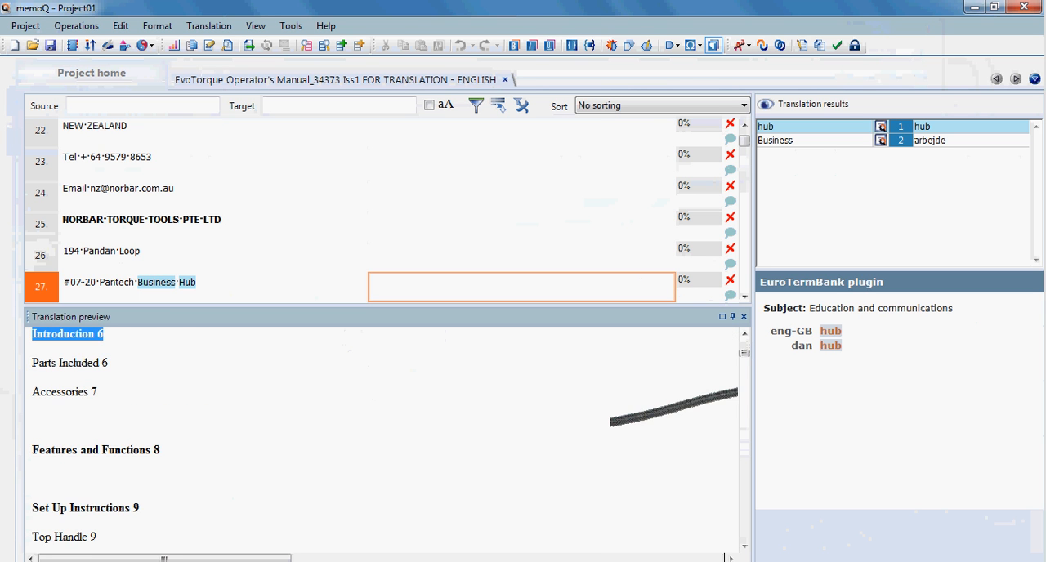
scroll(down, 3)
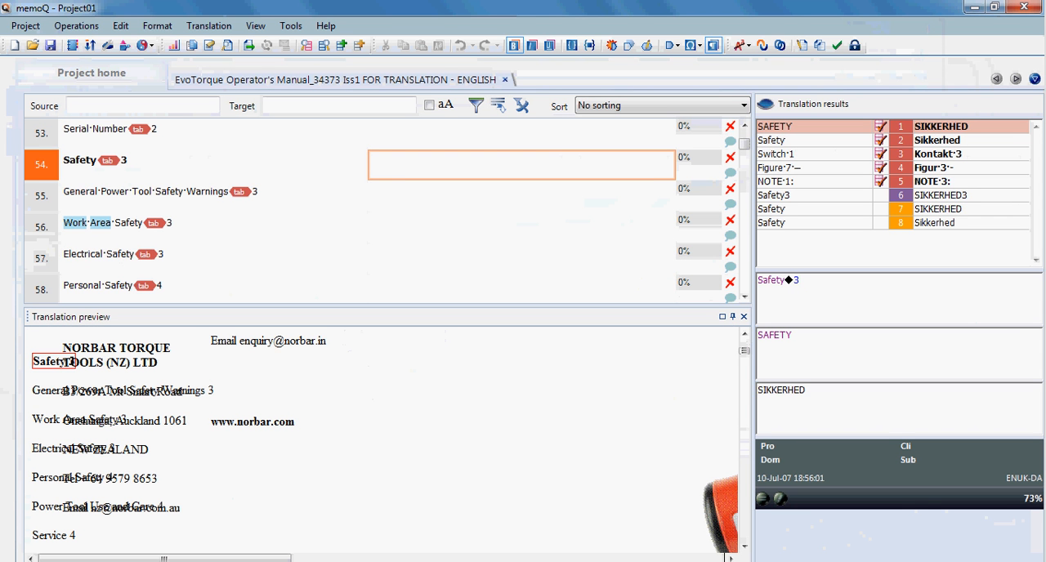
- Insert the SIKKERHED match into segment 54 'Safety' and confirm it
click(520, 161)
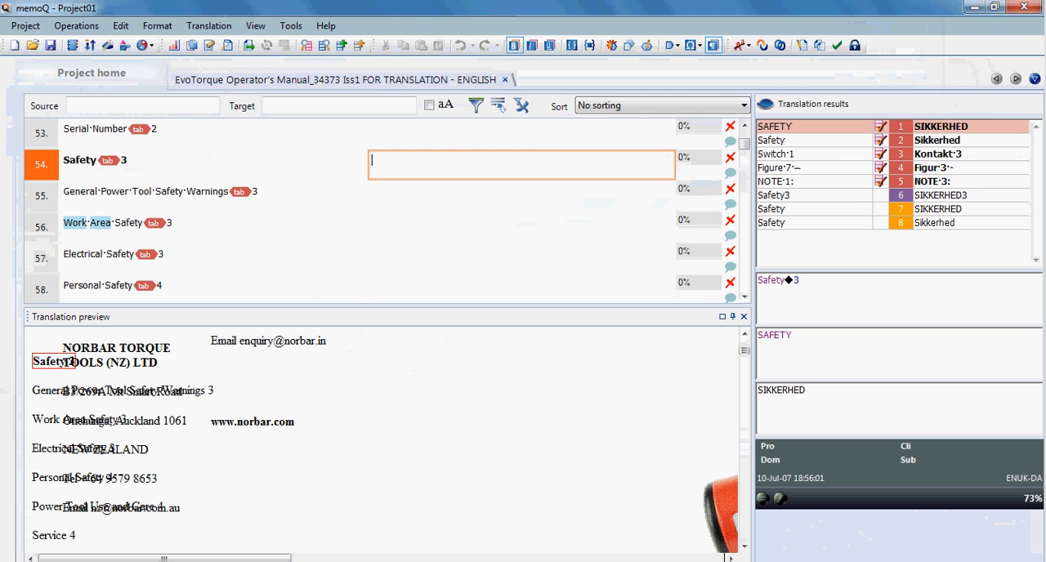
mouse_move(939, 180)
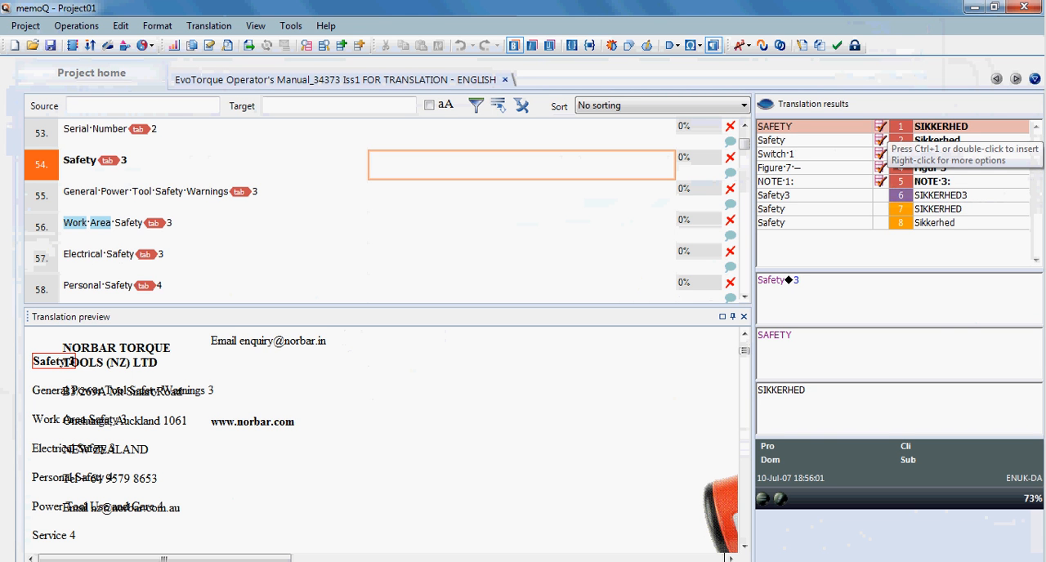
click(521, 161)
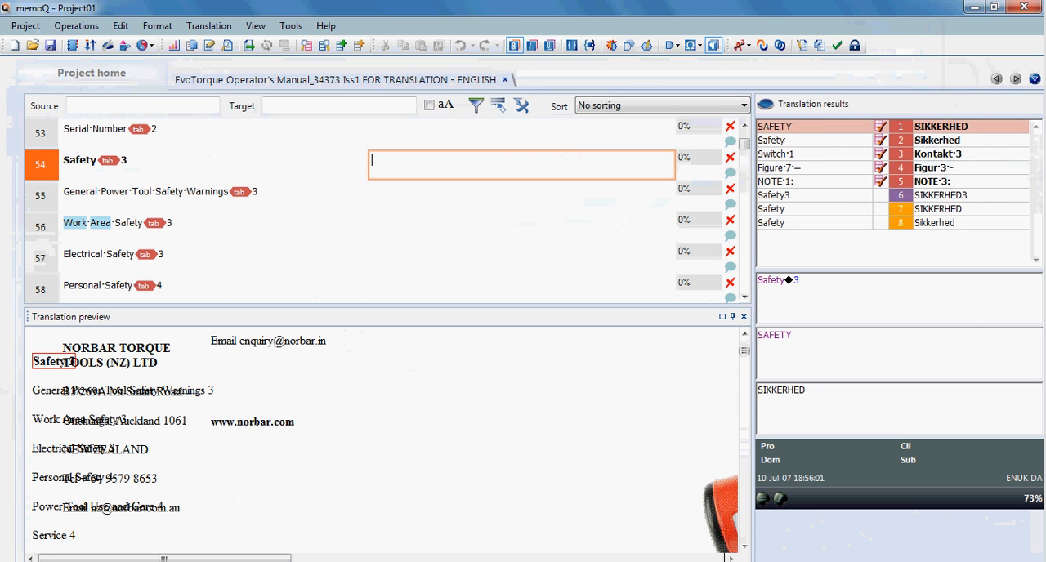
mouse_move(938, 180)
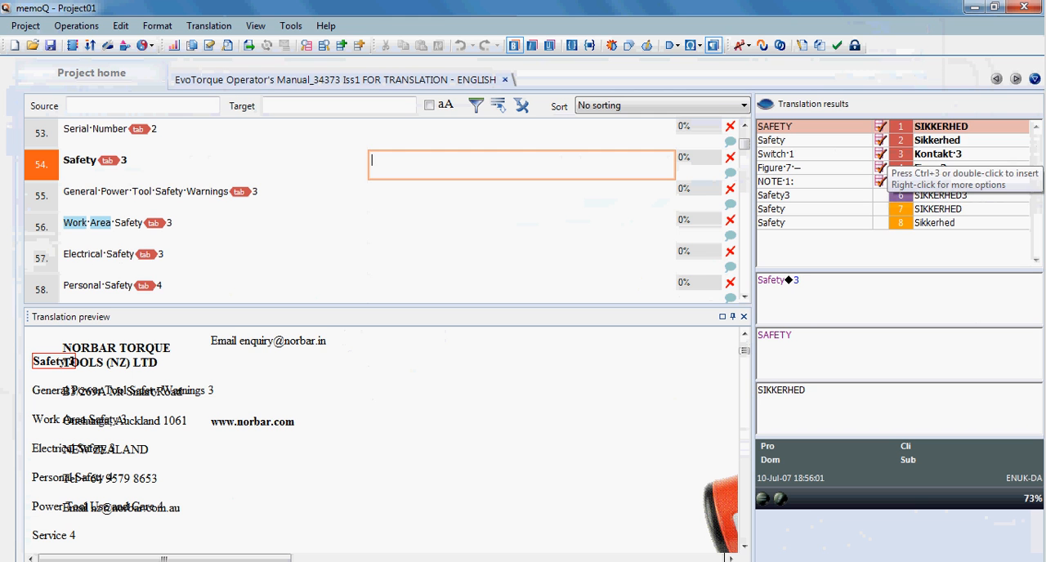
double_click(941, 126)
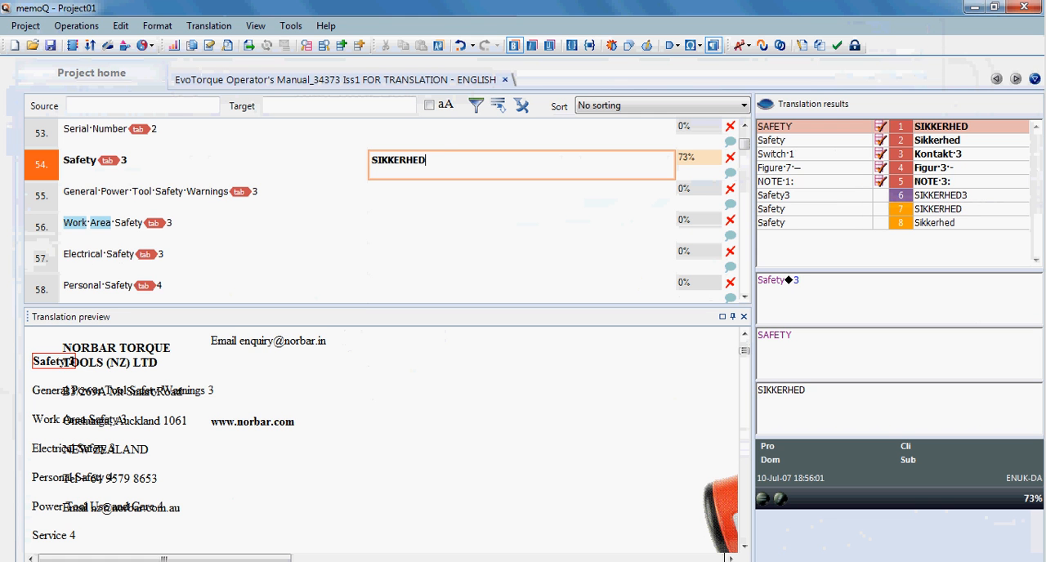
key(tab)
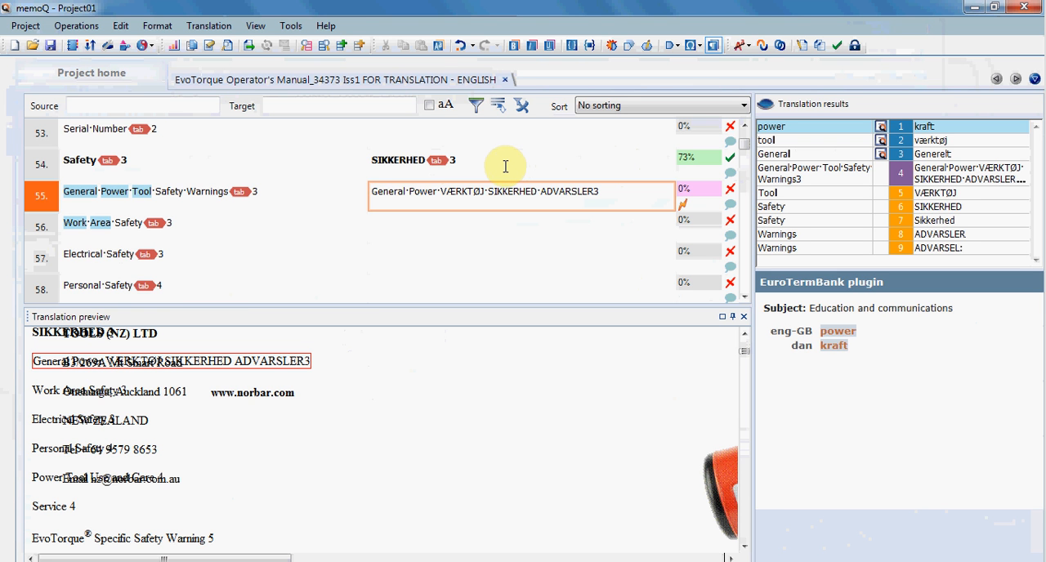
mouse_move(520, 195)
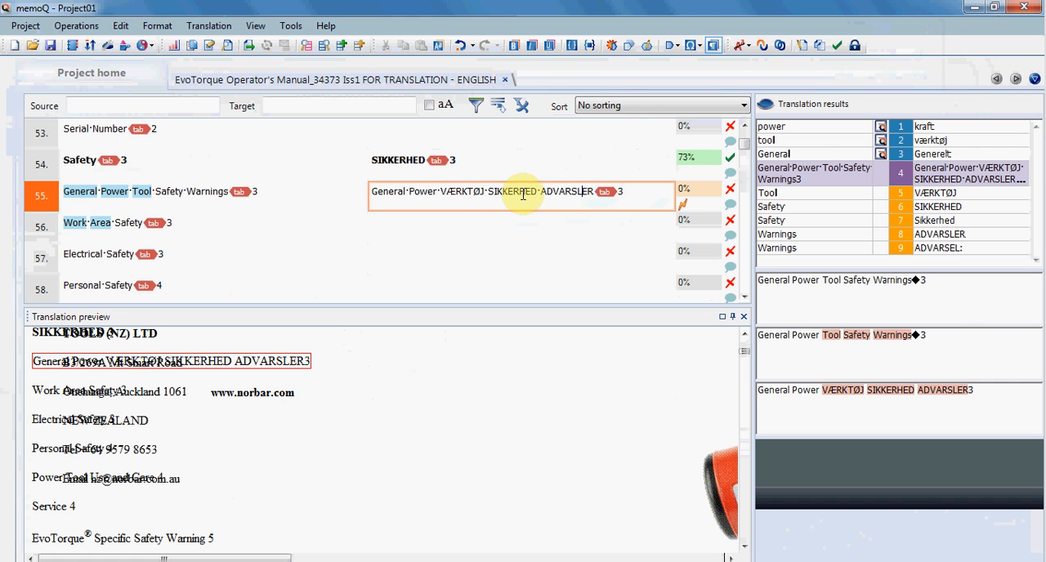
mouse_move(685, 220)
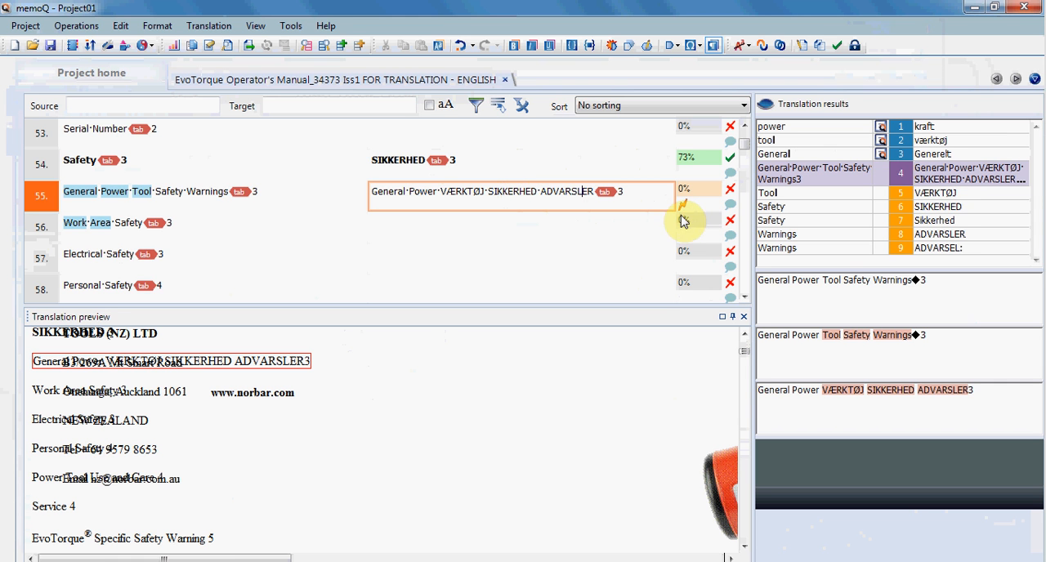
mouse_move(683, 206)
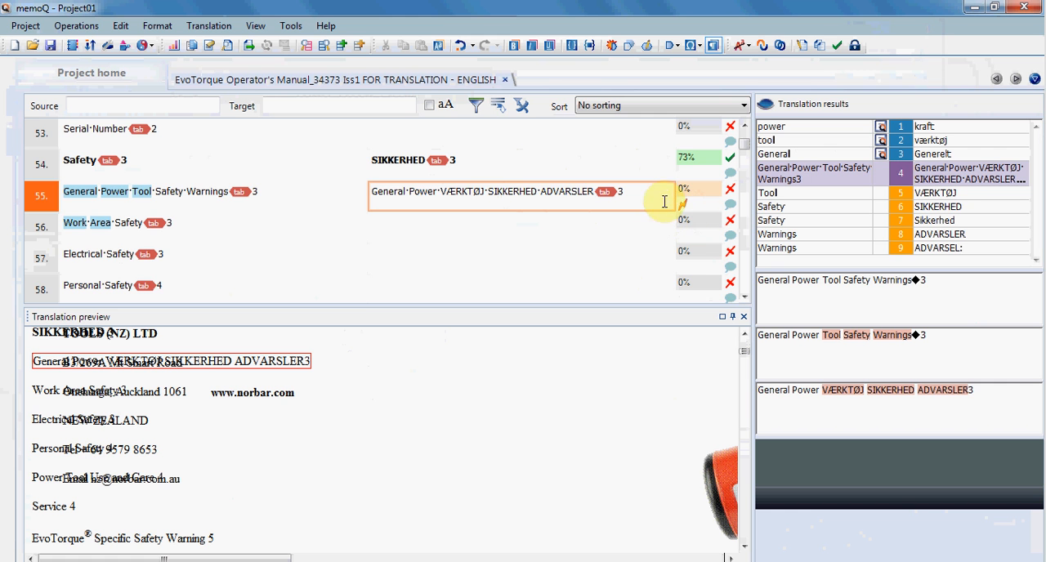
mouse_move(444, 194)
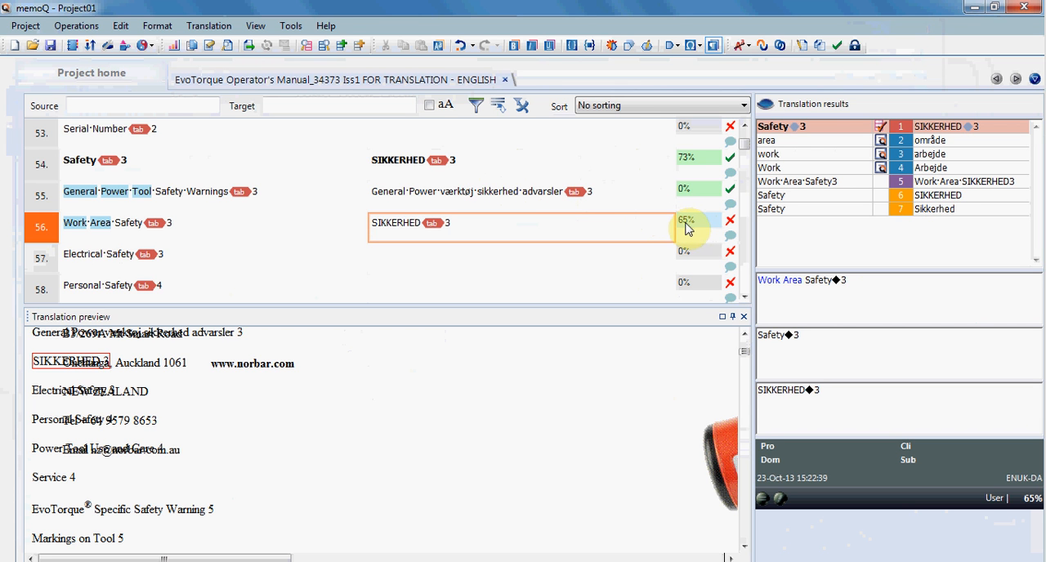
mouse_move(560, 212)
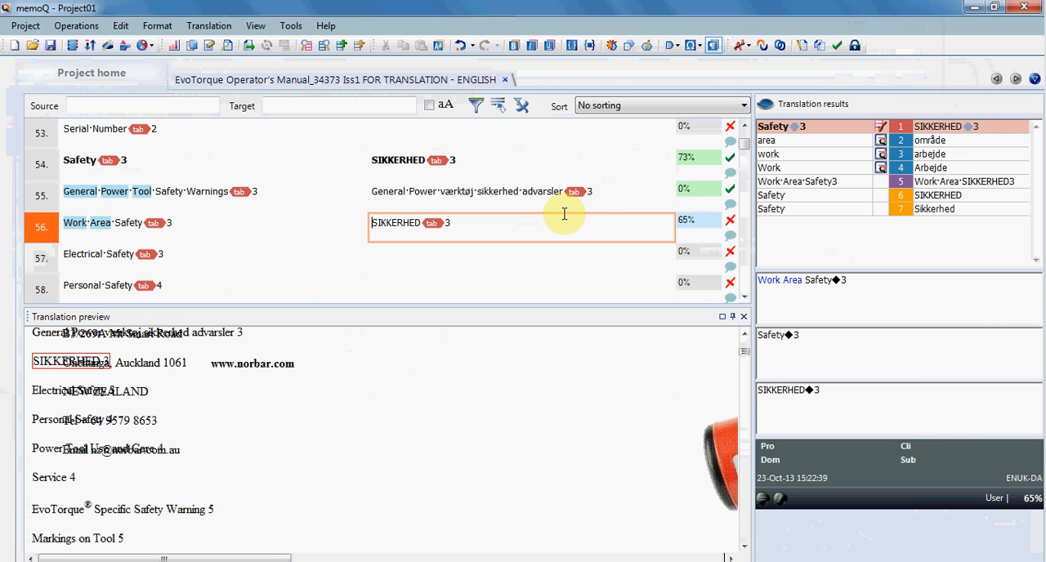
mouse_move(566, 219)
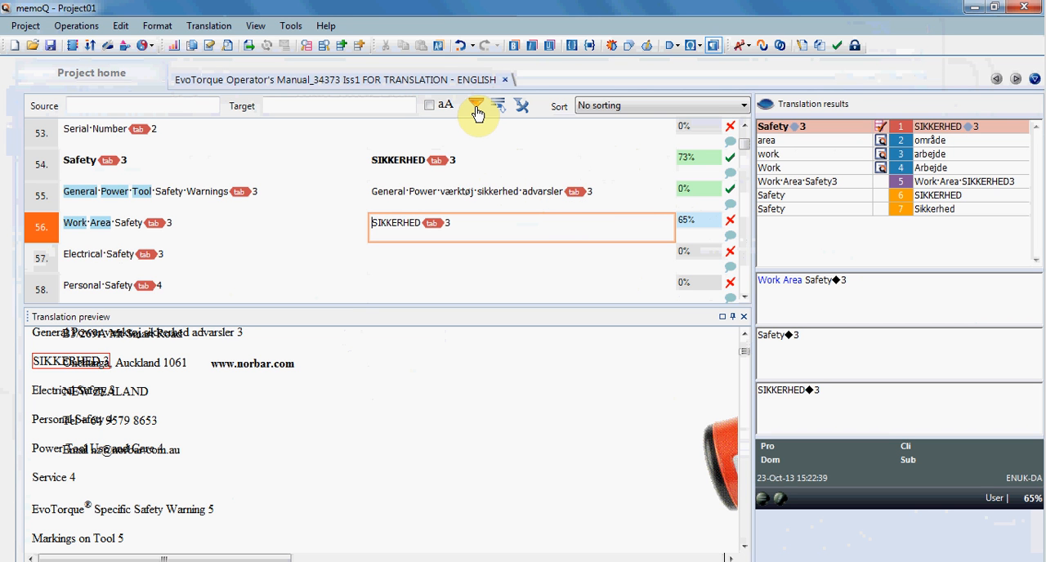
- Open the segment status filter options from the toolbar Filter icon
click(475, 105)
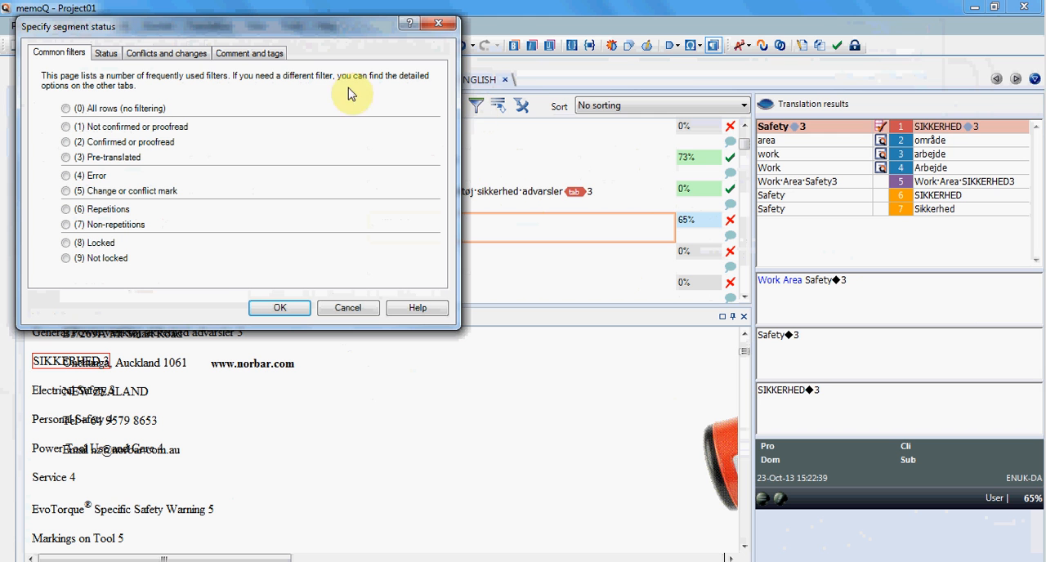
- Filter segments by Error and Unsuppressed warning status, then clear the filter to show all segments
click(65, 127)
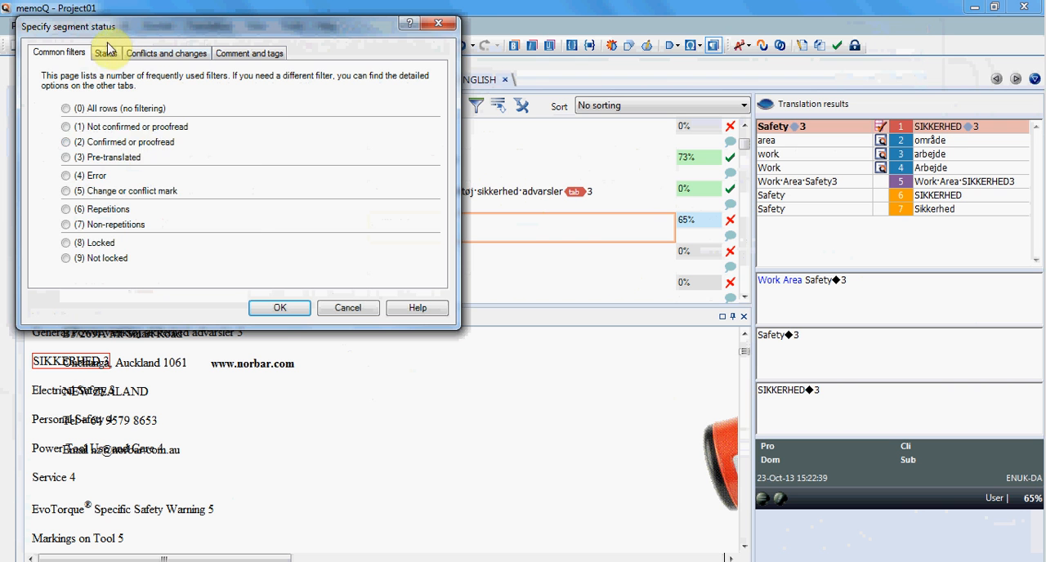
click(105, 53)
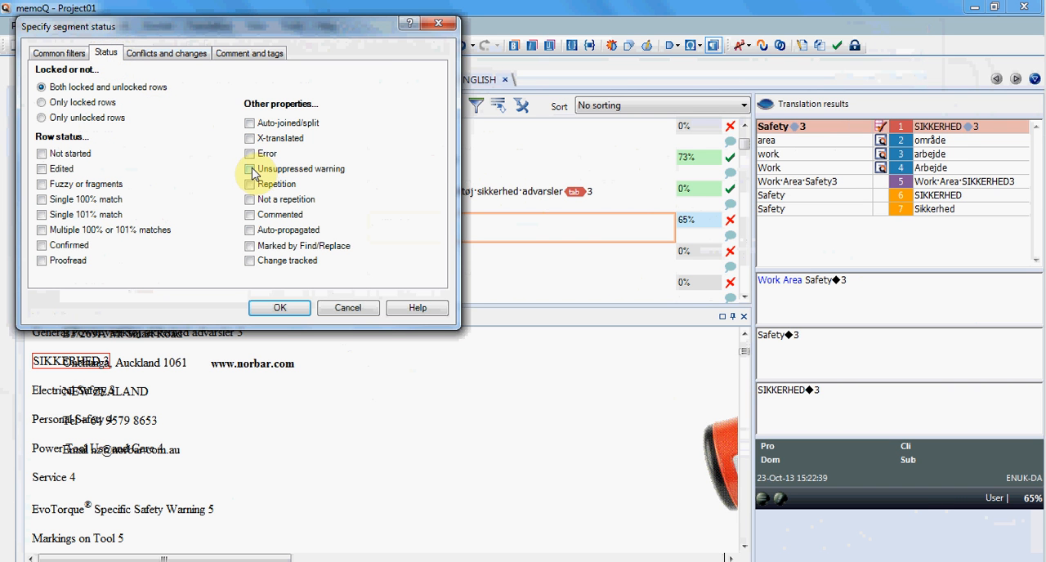
click(249, 168)
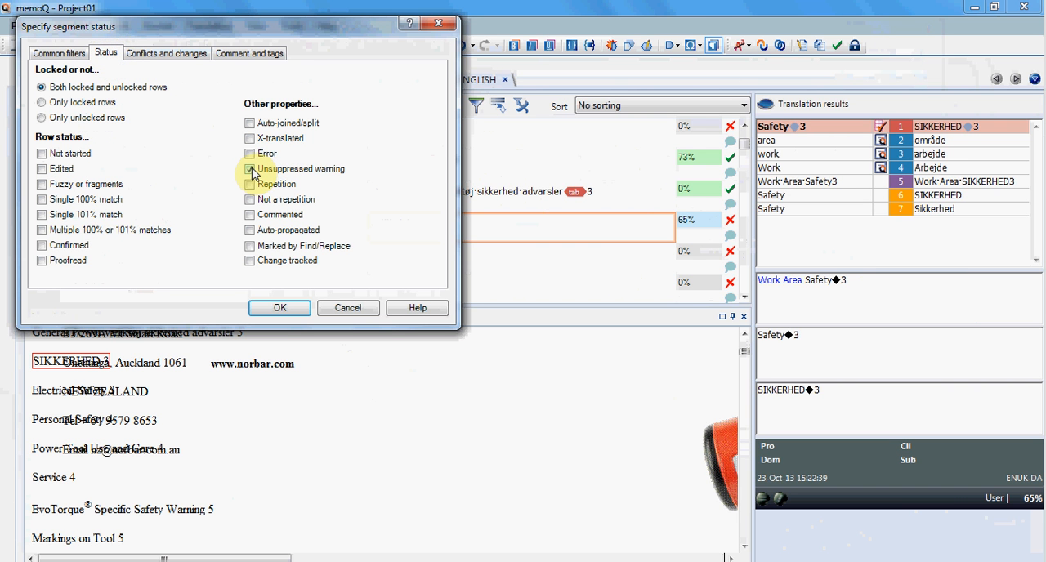
click(250, 168)
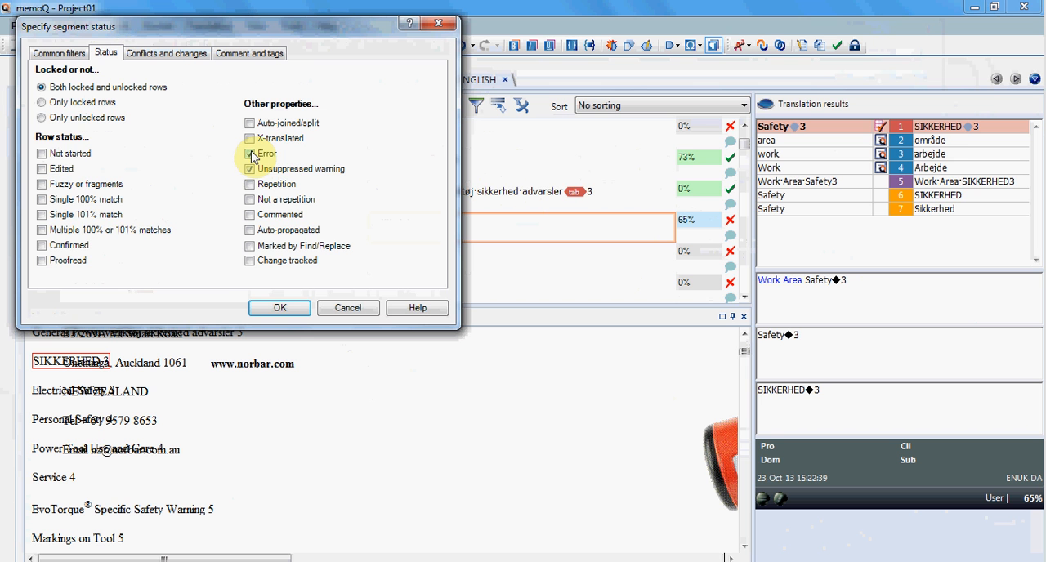
click(249, 154)
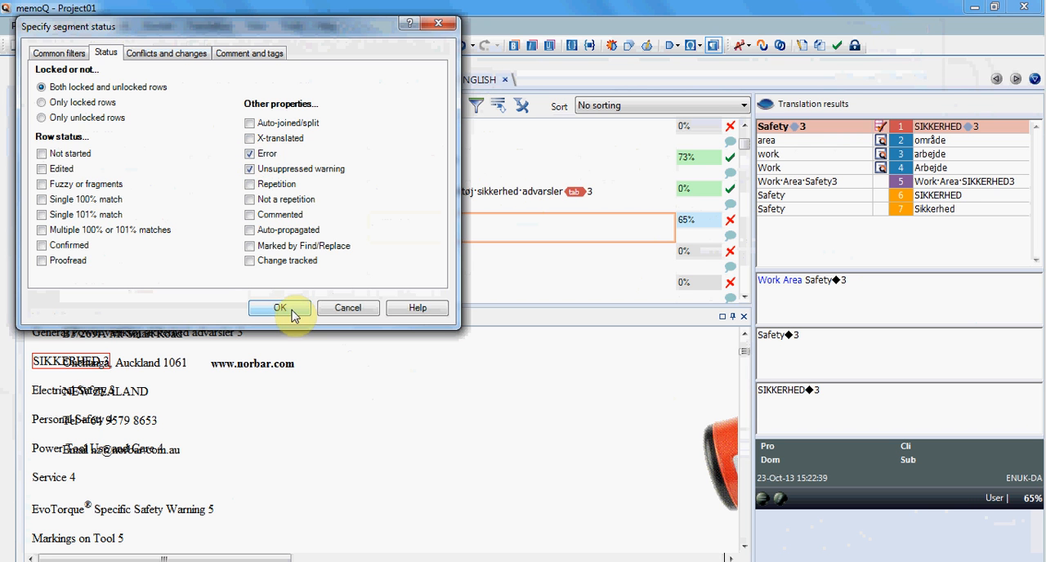
click(275, 308)
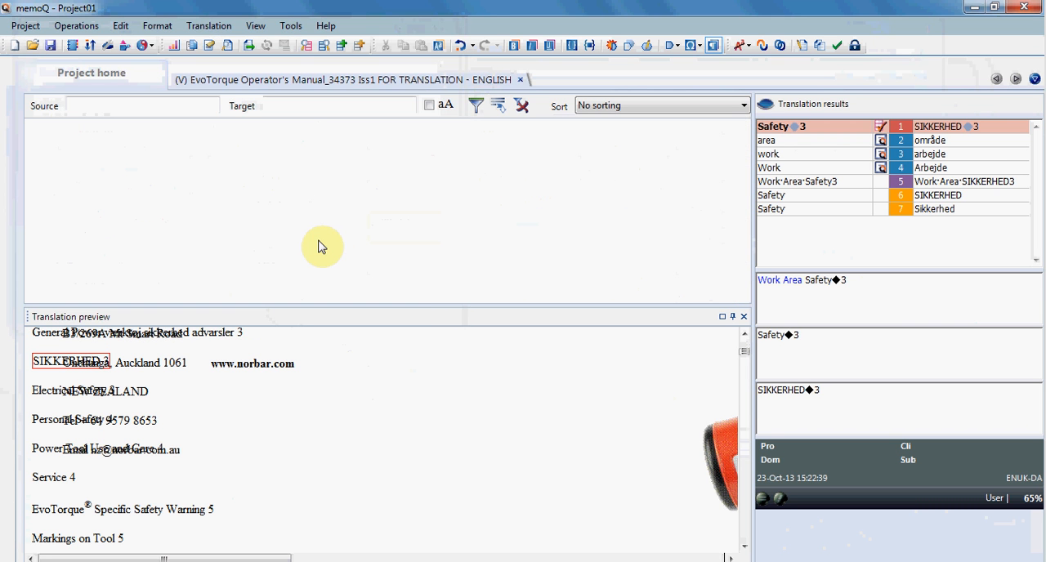
click(521, 107)
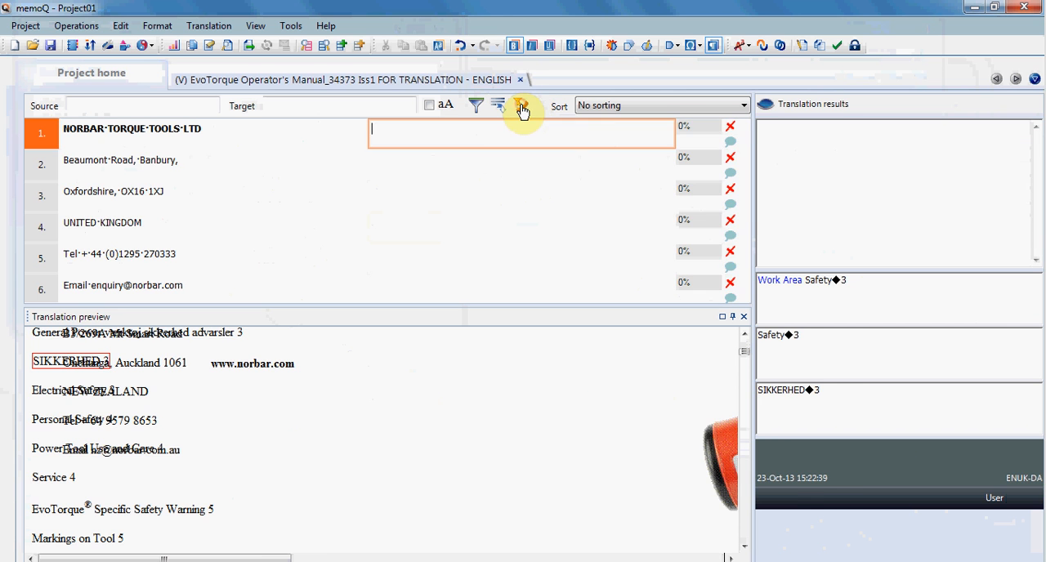
- Open the Sort dropdown listing alphabetical, length, match rate, frequency and last-changed orders
click(659, 105)
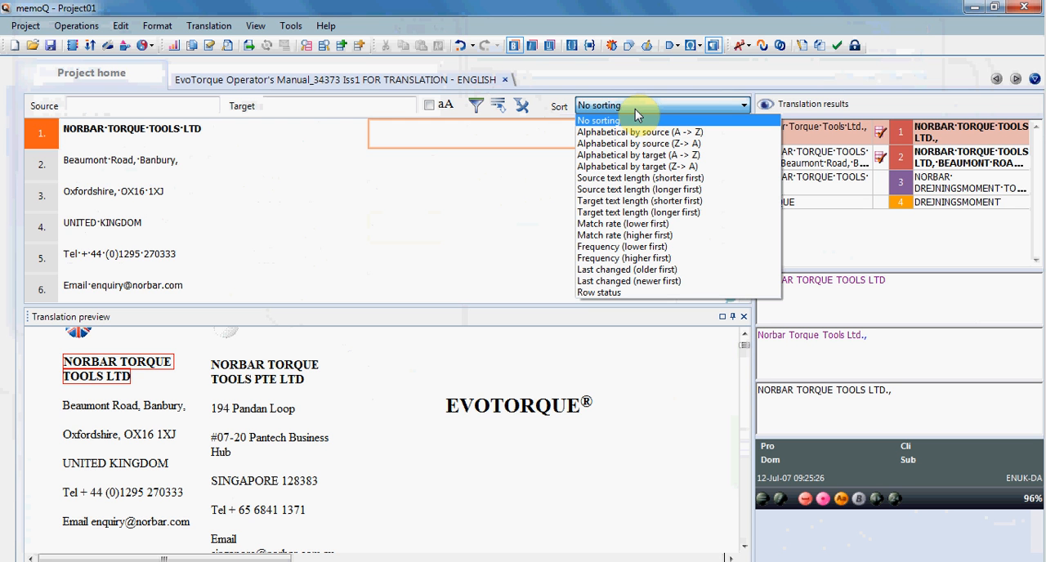
mouse_move(622, 247)
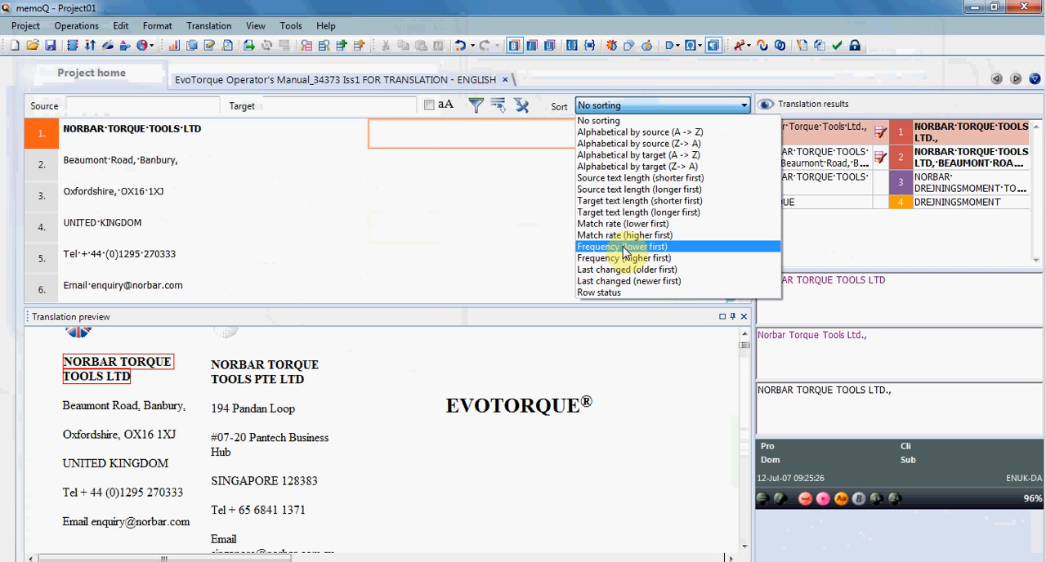
mouse_move(622, 223)
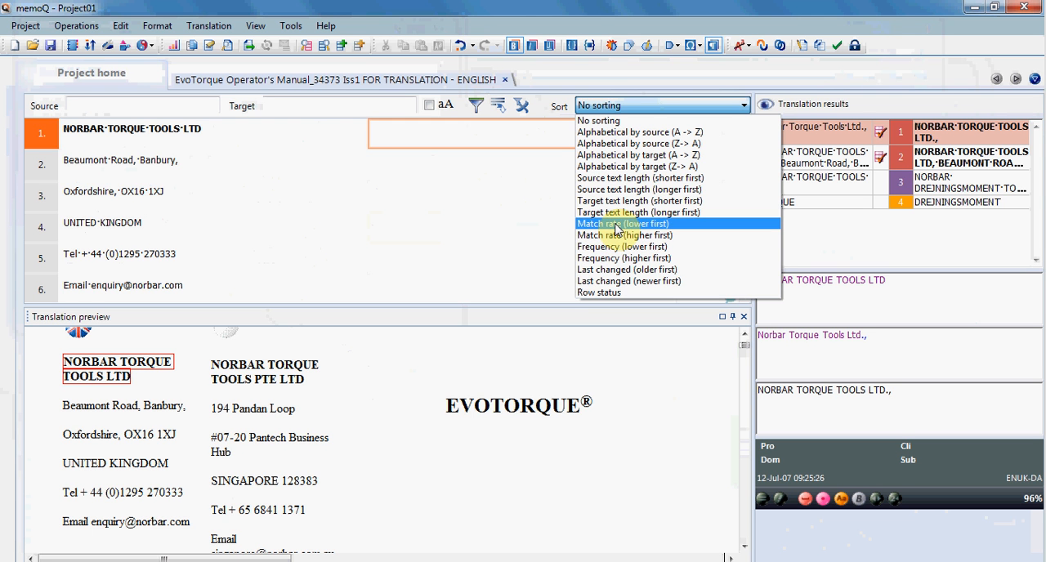
mouse_move(625, 235)
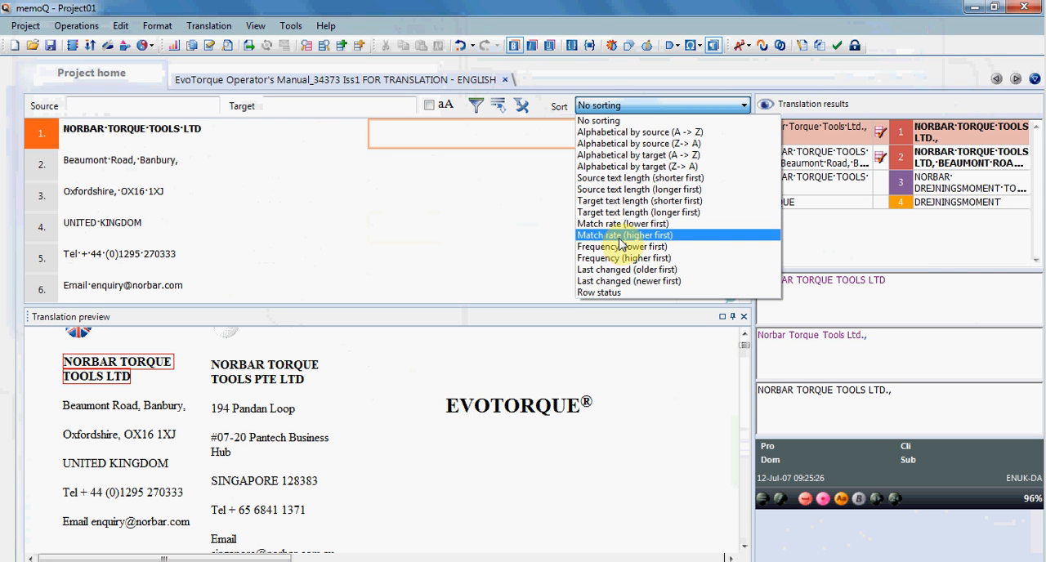